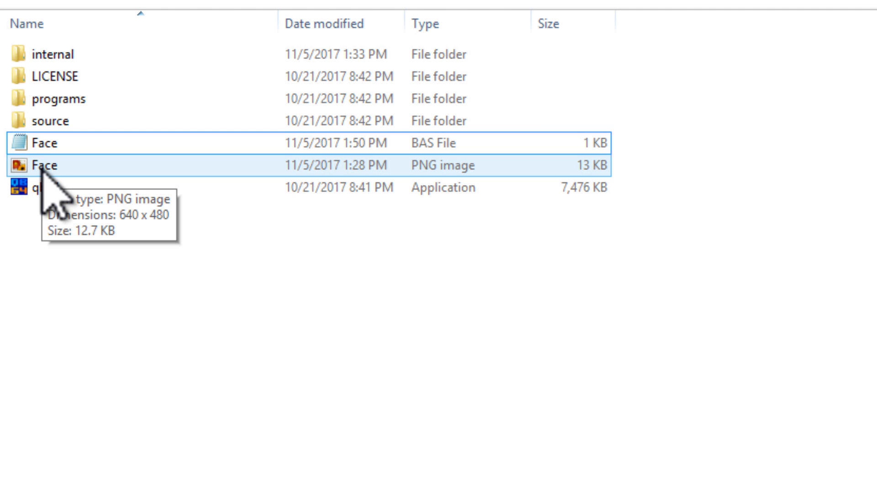
Open face.png from the folder holding the QB64 and BAS files
{"action": "double_click", "coordinate": [39, 164]}
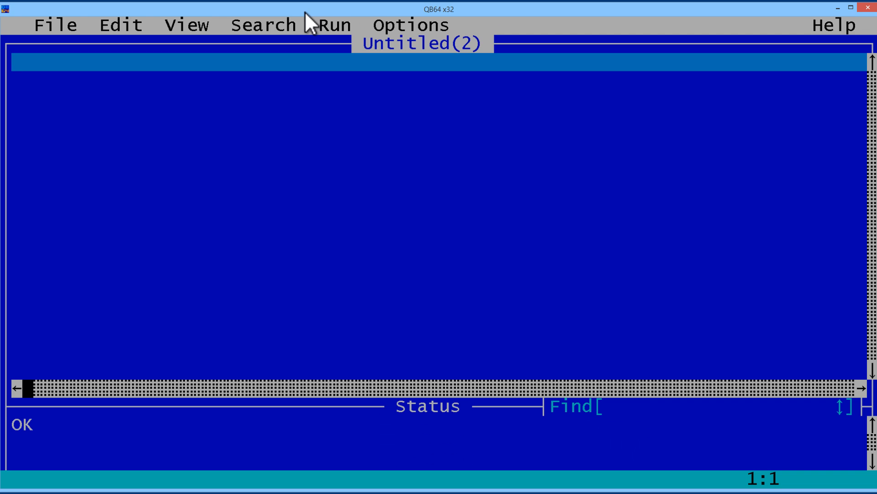
Declare Face AS LONG and set SCREEN _NEWIMAGE(800,600,32)
{"action": "type", "text": "DIM Face AS LONG"}
{"action": "left_click", "coordinate": [439, 97]}
{"action": "type", "text": "Screen _Newima"}
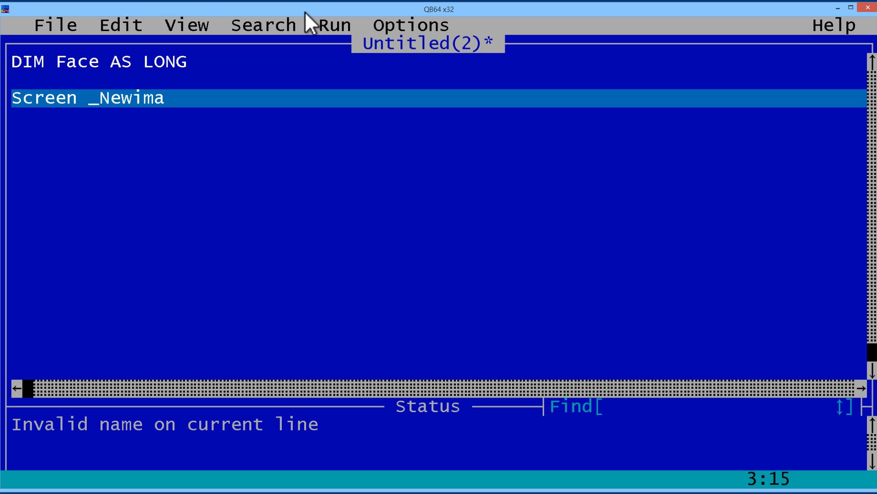
{"action": "type", "text": "ge("}
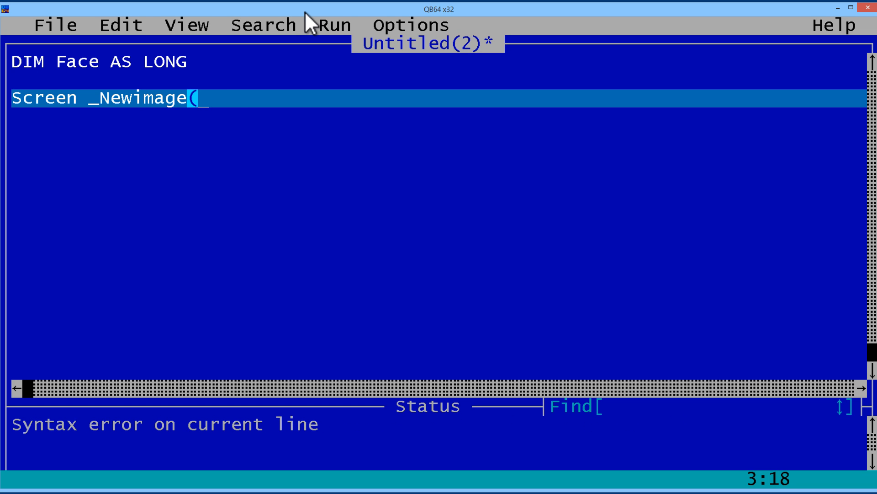
{"action": "type", "text": "800"}
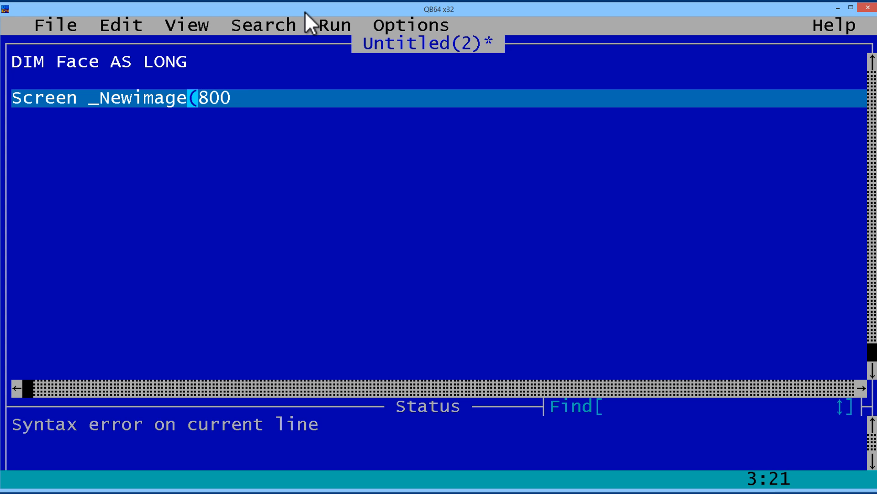
{"action": "type", "text": ",600,3"}
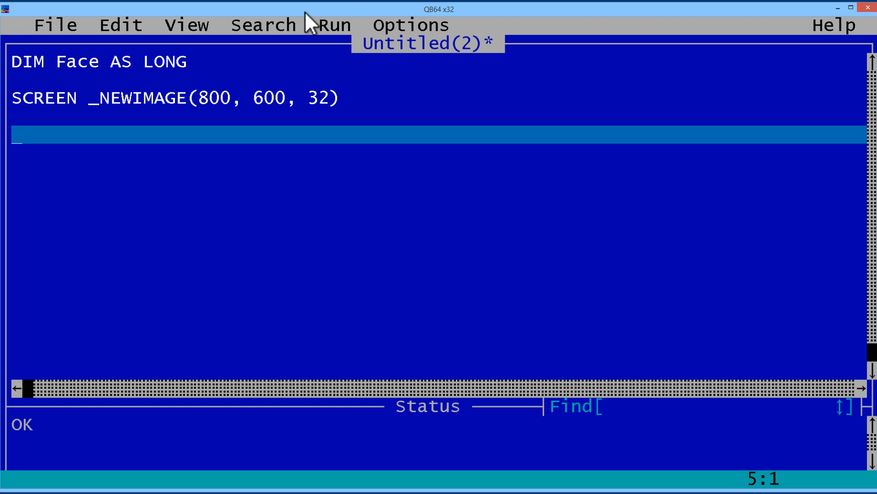
Load face.png into Face with _LoadImage
{"action": "type", "text": "Face"}
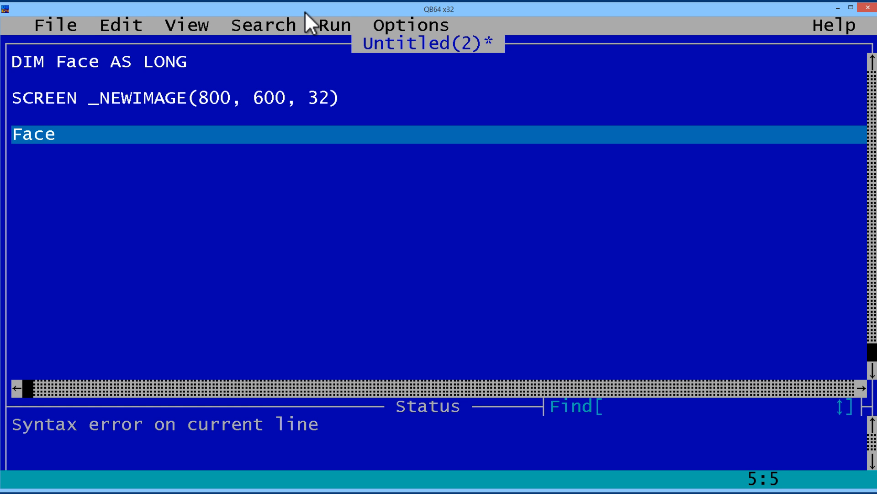
{"action": "type", "text": "="}
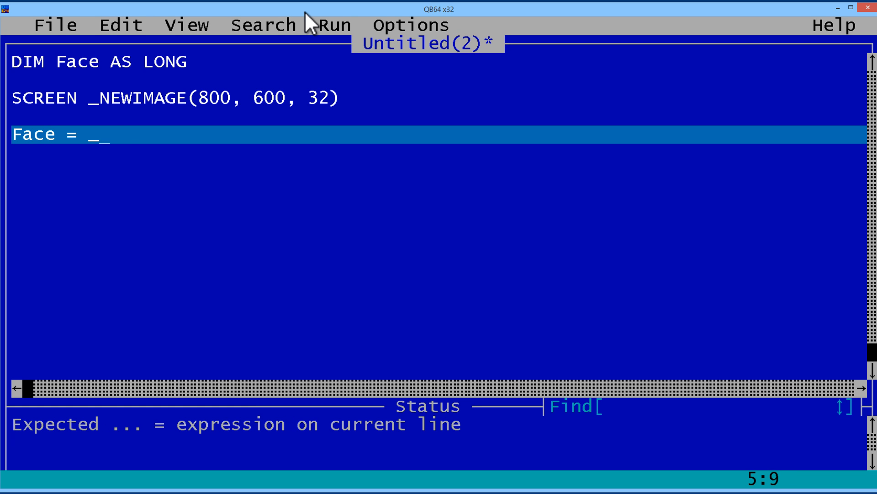
{"action": "type", "text": "_LoadImag"}
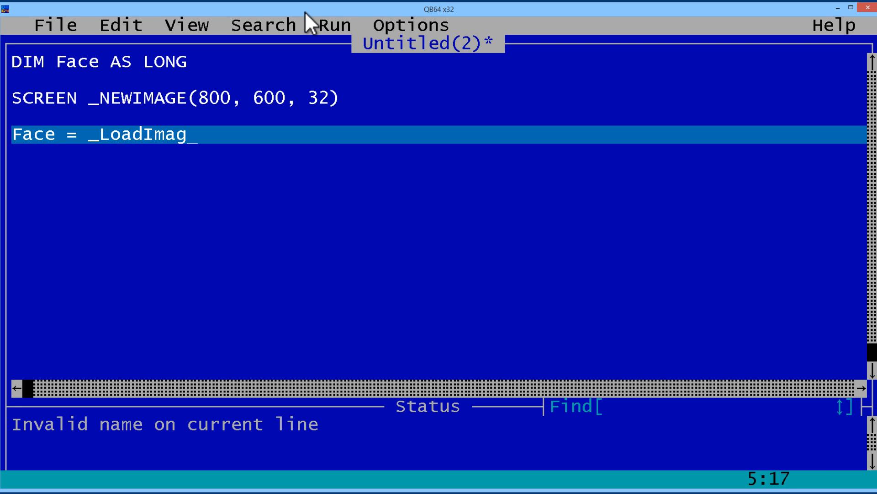
{"action": "type", "text": "e(\""}
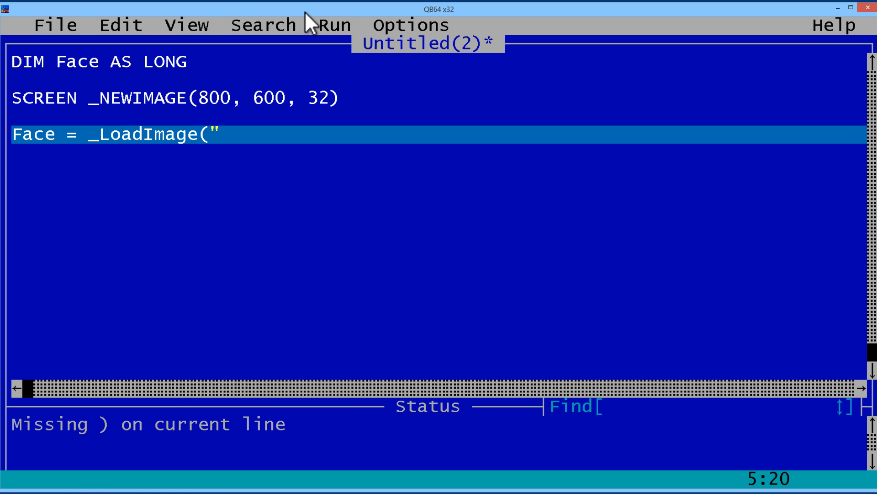
{"action": "type", "text": "face.png"}
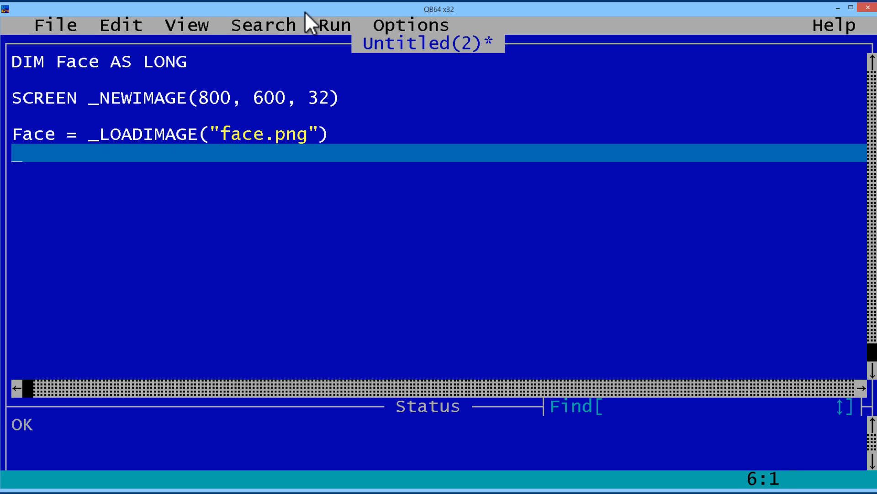
Start a _PutImage (89,89), Face line to draw the image
{"action": "type", "text": "_P"}
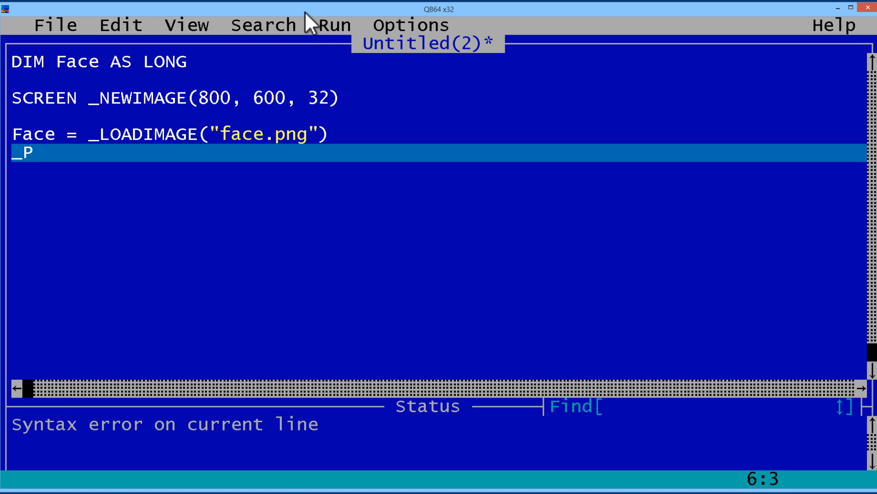
{"action": "type", "text": "utImage("}
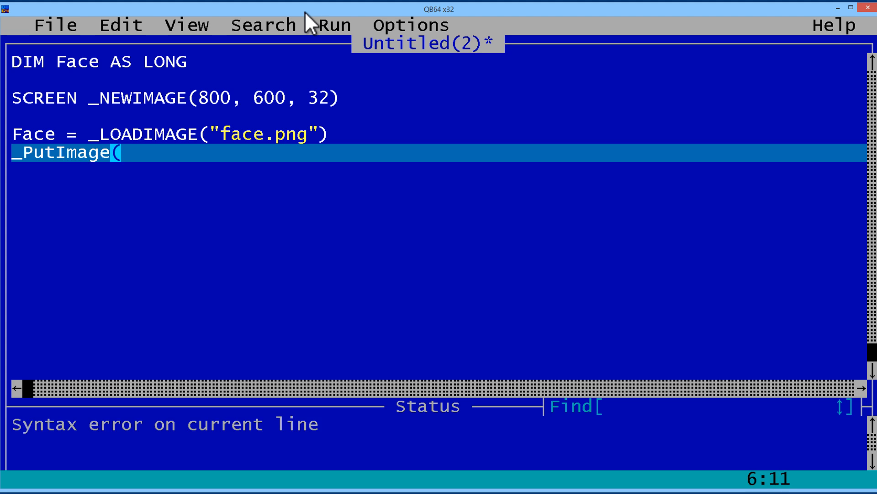
{"action": "type", "text": "89,89), fa"}
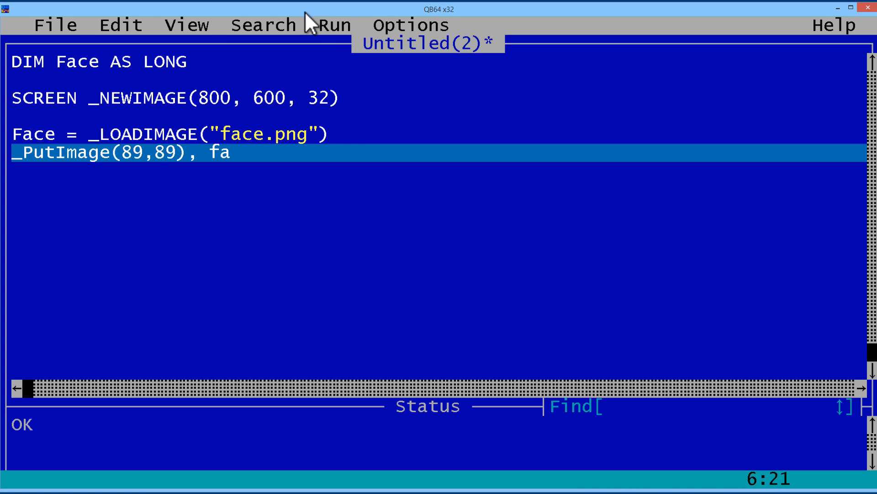
Run the face-image program with Run > Start
{"action": "left_click", "coordinate": [333, 24]}
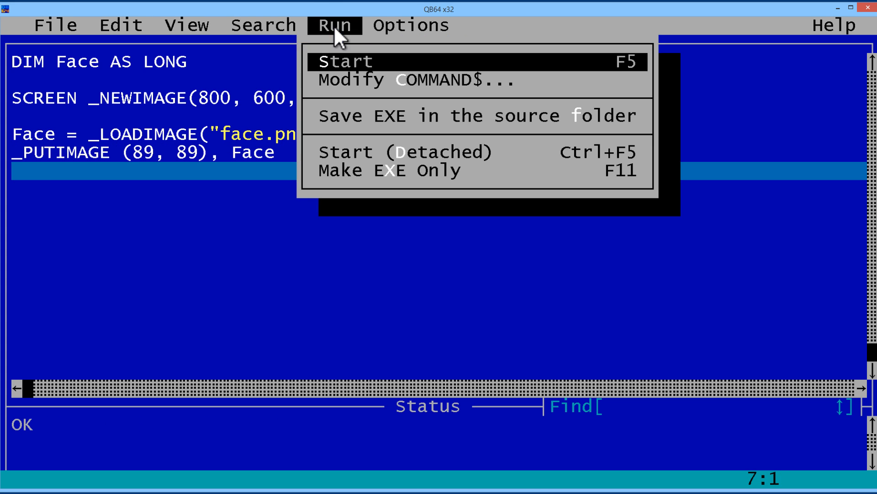
{"action": "left_click", "coordinate": [344, 61]}
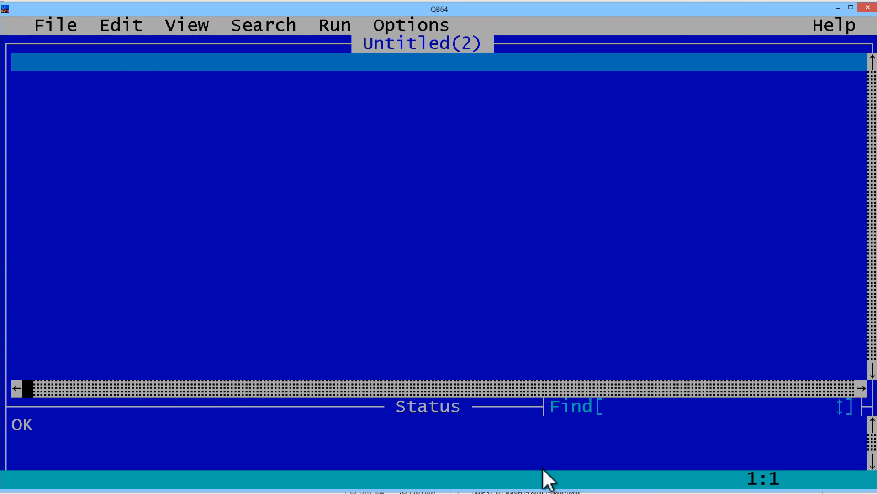
Set a 600x600 32-bit screen with SCREEN _NEWIMAGE(600,600,32)
{"action": "type", "text": "Screen _New"}
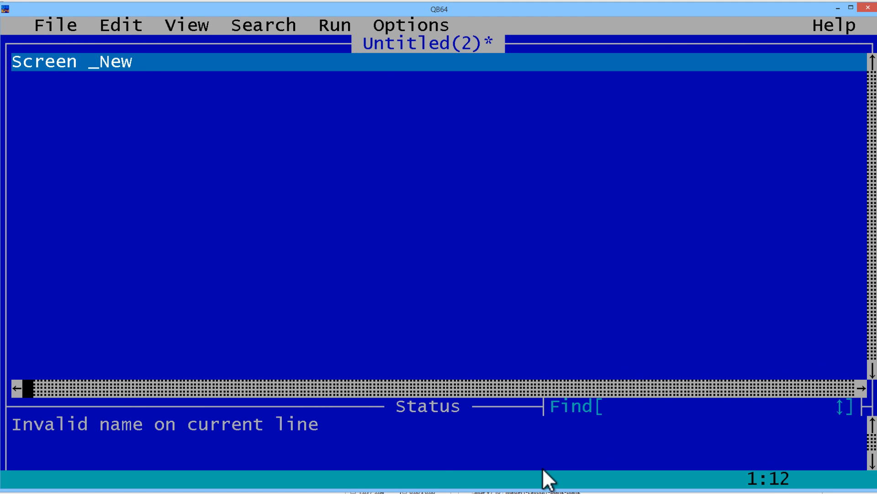
{"action": "type", "text": "Image(600"}
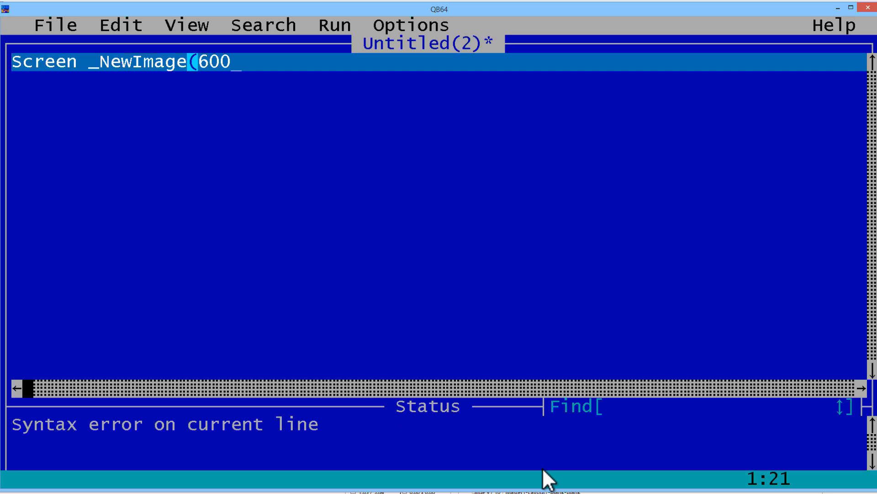
{"action": "type", "text": ",600"}
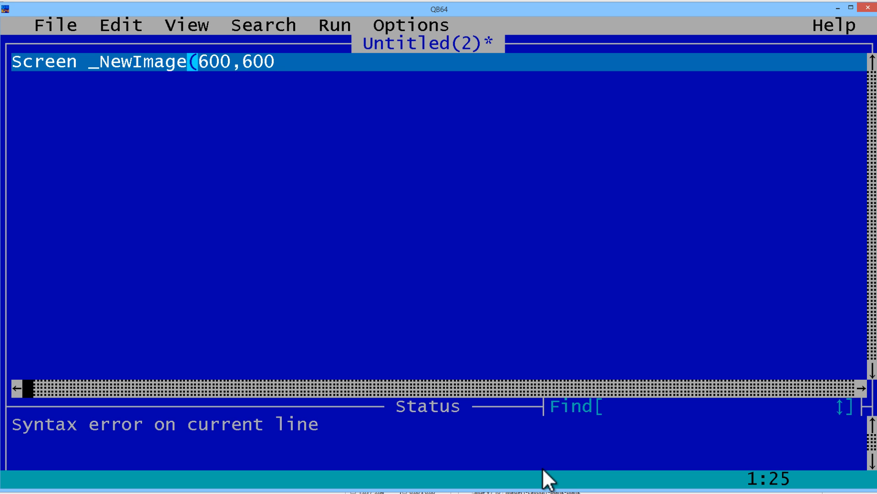
{"action": "type", "text": ",32"}
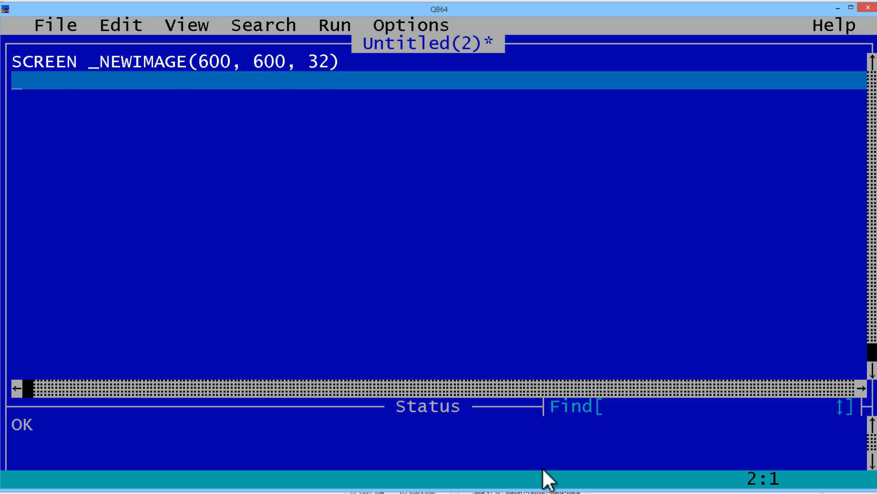
Begin Circle (299,299), 200, _RGB( with the colour arguments still open
{"action": "type", "text": "C"}
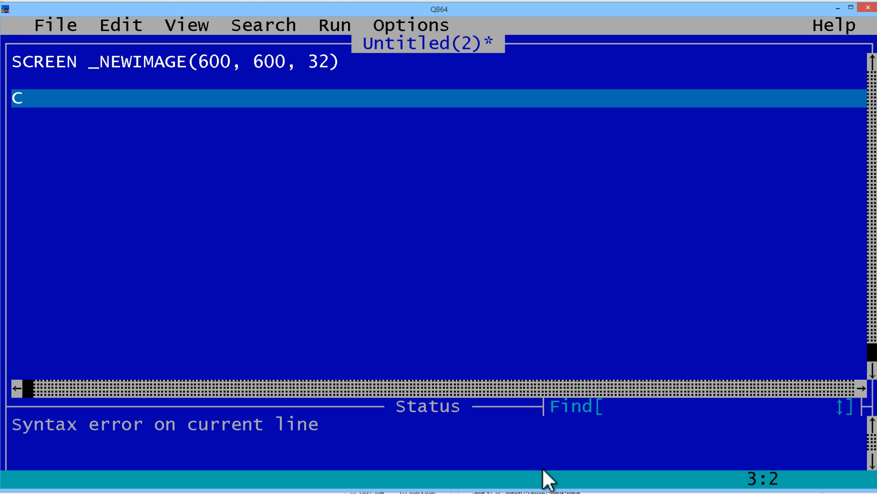
{"action": "key", "text": "Backspace"}
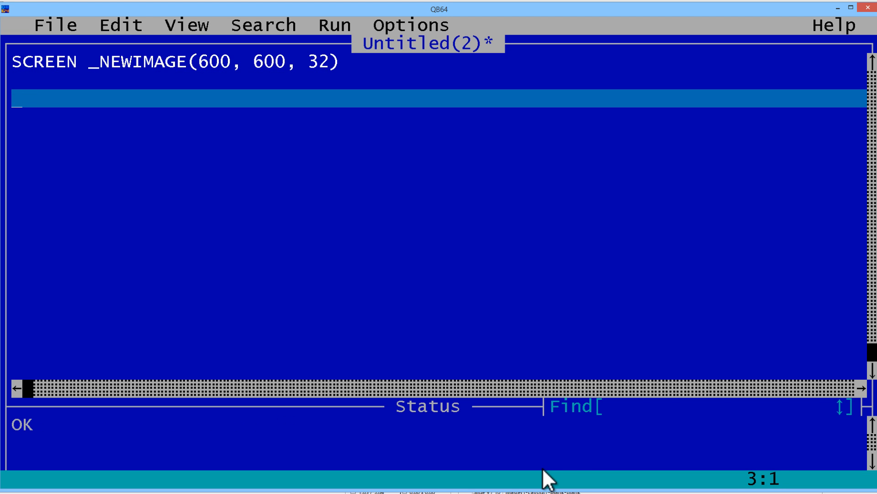
{"action": "type", "text": "Circle("}
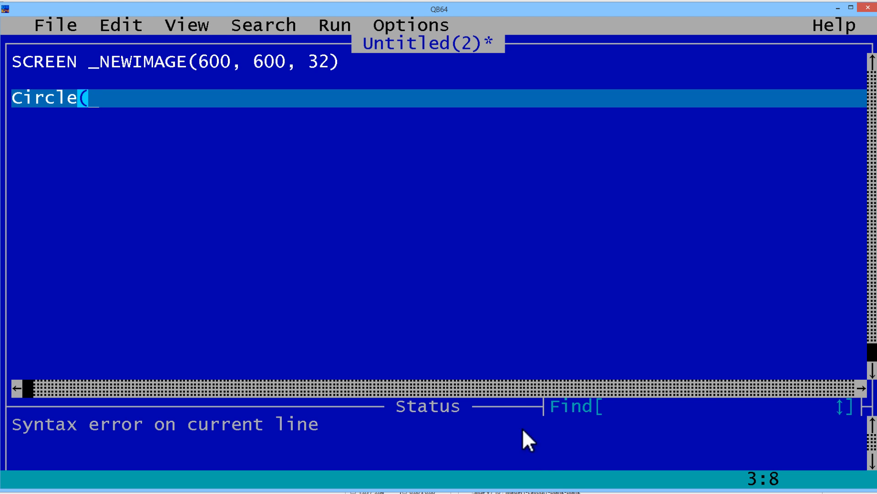
{"action": "mouse_move", "coordinate": [219, 87]}
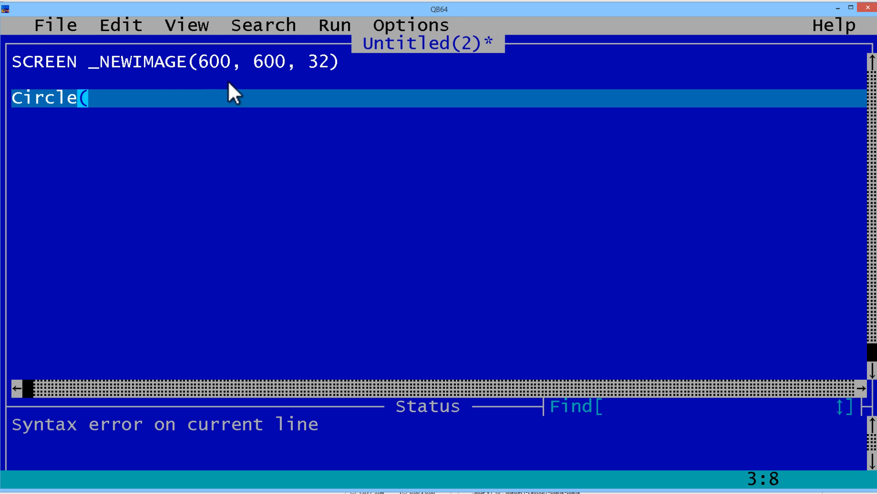
{"action": "type", "text": "299,"}
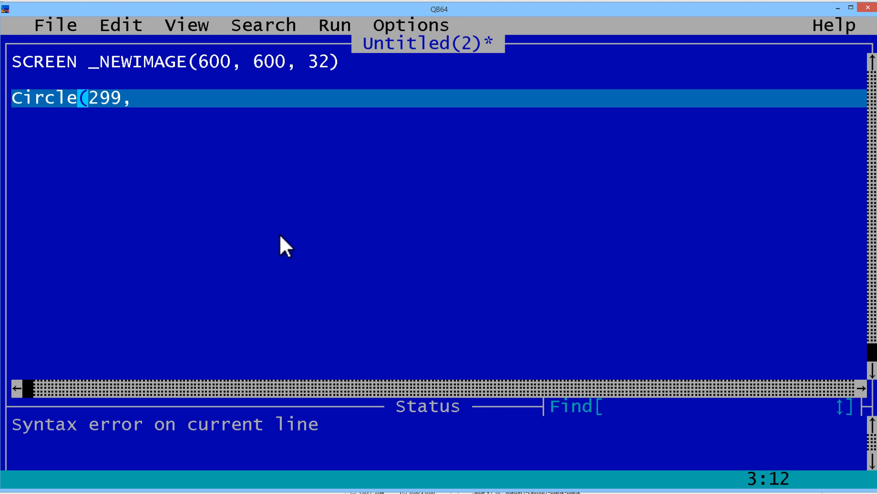
{"action": "type", "text": "299"}
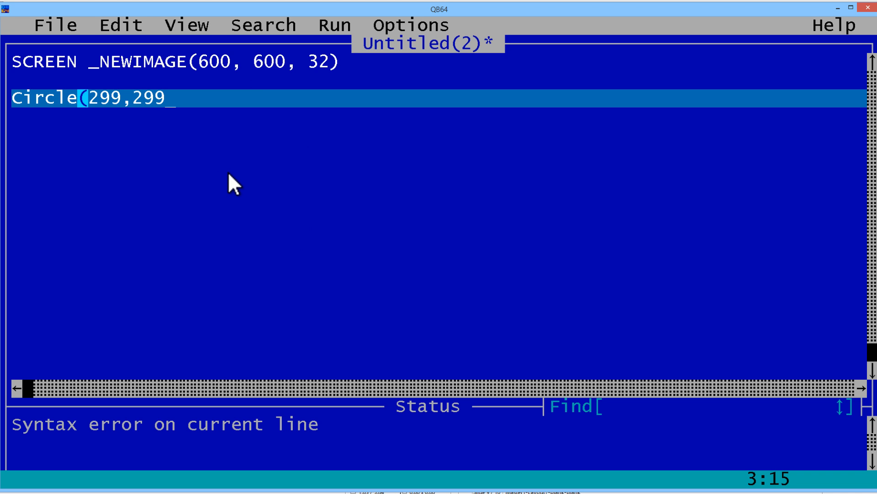
{"action": "type", "text": "), 20"}
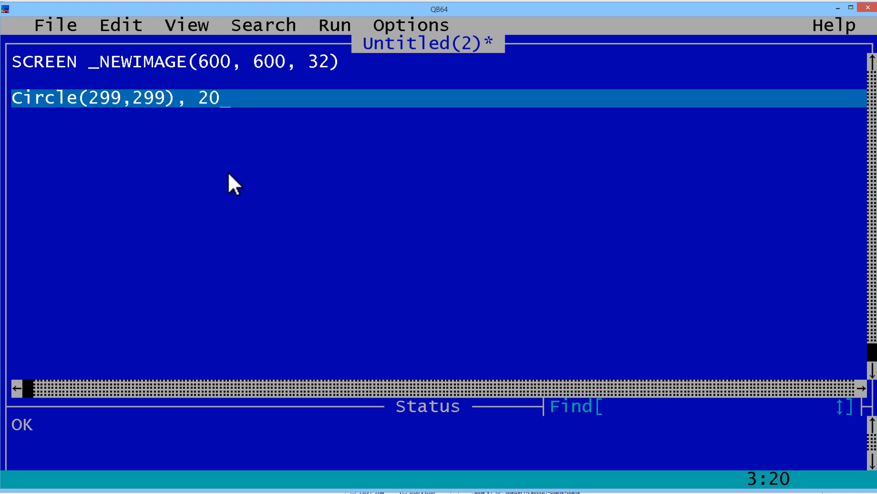
{"action": "type", "text": "0,"}
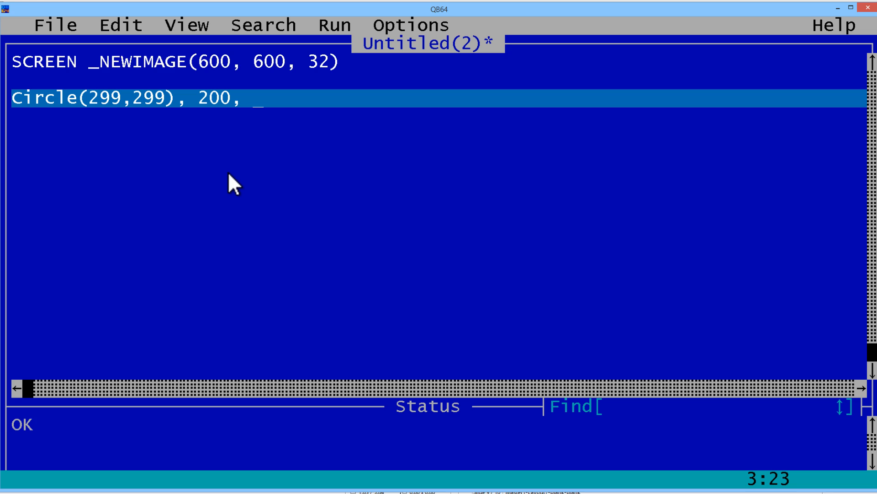
{"action": "type", "text": "_R"}
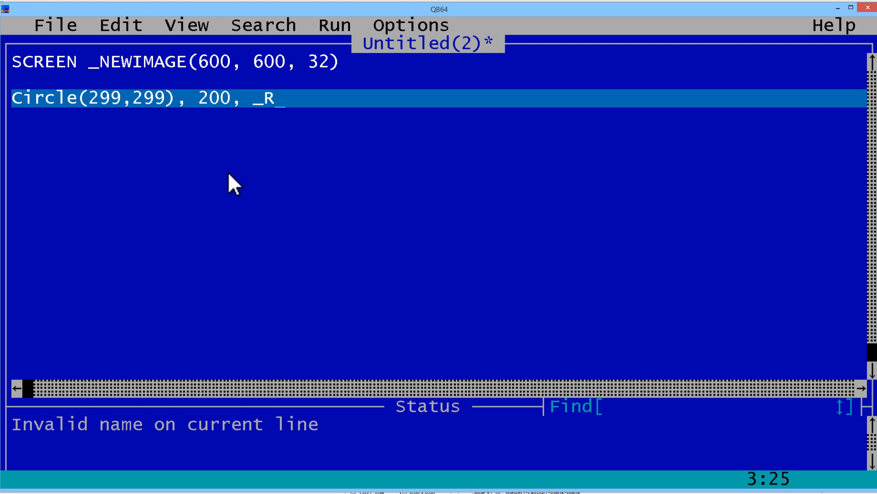
{"action": "type", "text": "GB("}
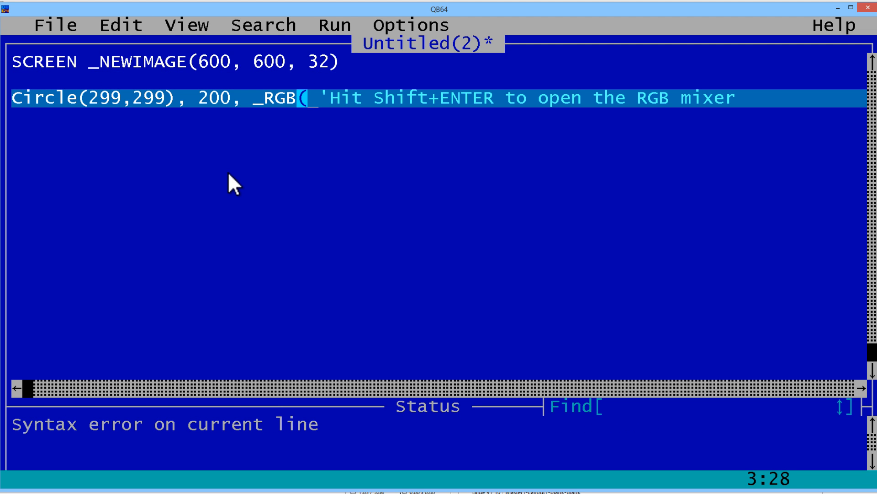
Insert the mixed colour R 194, G 222, B 17 into the circle's _RGB
{"action": "key", "text": "shift+enter"}
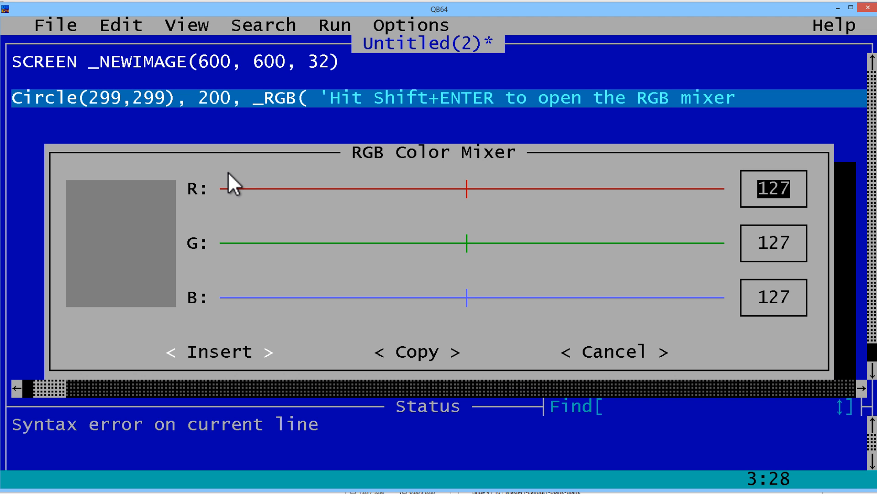
{"action": "mouse_move", "coordinate": [473, 202]}
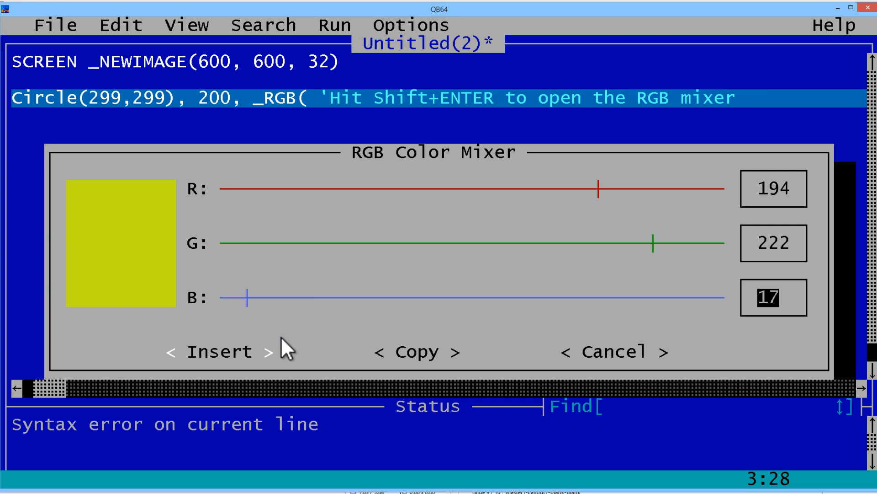
{"action": "left_click", "coordinate": [220, 352]}
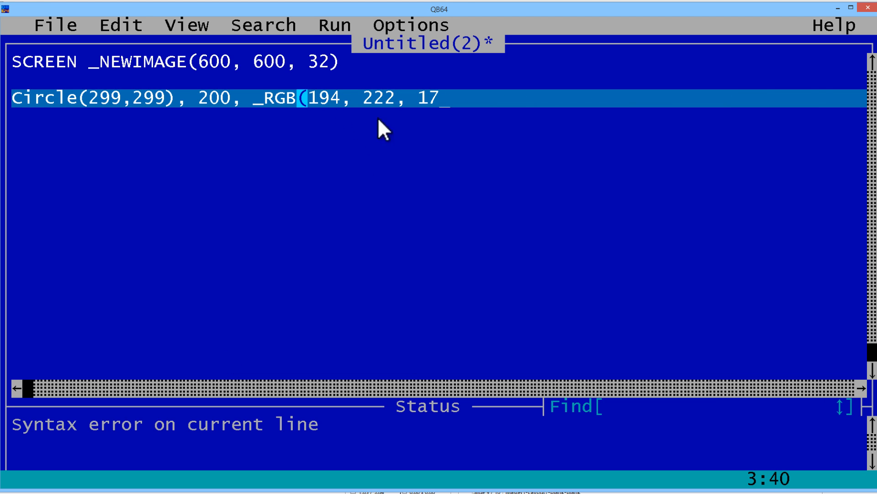
Close the _RGB, edit it to 166, 177, 17, and run to preview the circle
{"action": "type", "text": ")"}
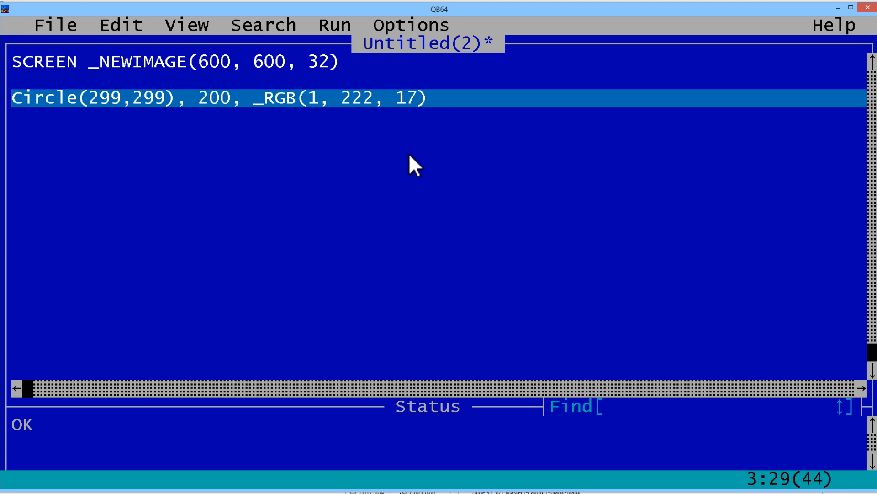
{"action": "type", "text": "66"}
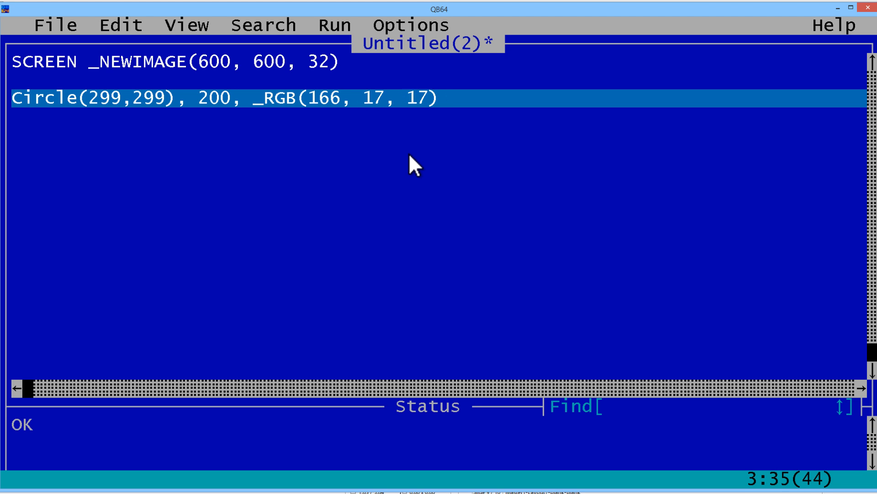
{"action": "type", "text": "7"}
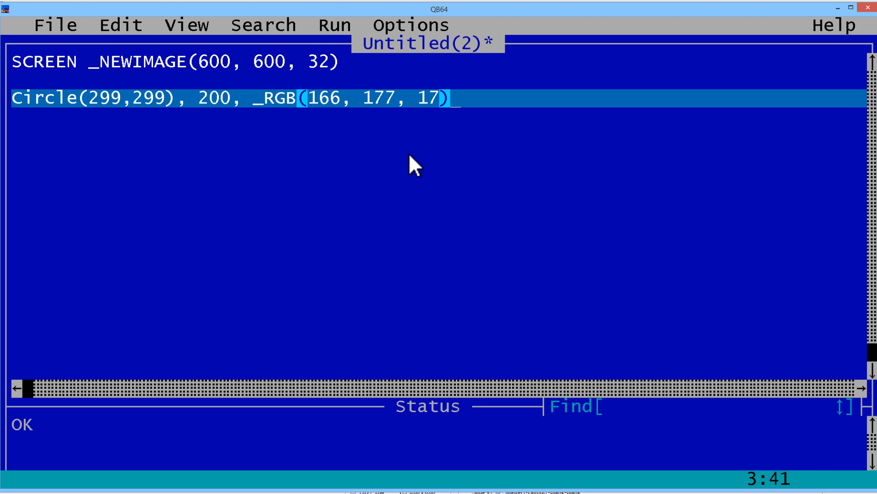
{"action": "left_click", "coordinate": [333, 25]}
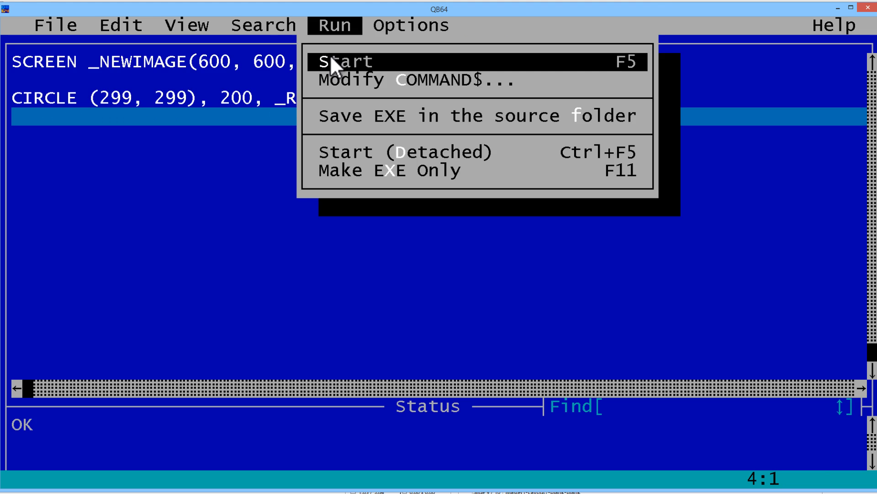
{"action": "left_click", "coordinate": [347, 62]}
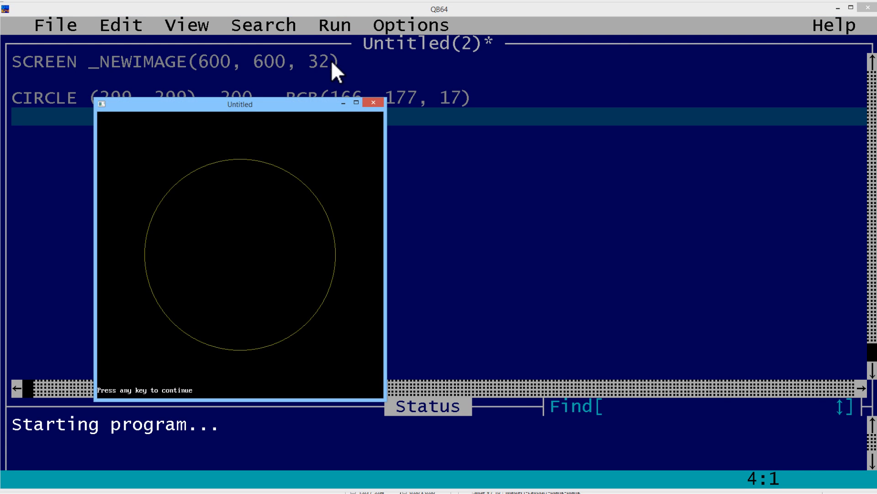
{"action": "mouse_move", "coordinate": [389, 230]}
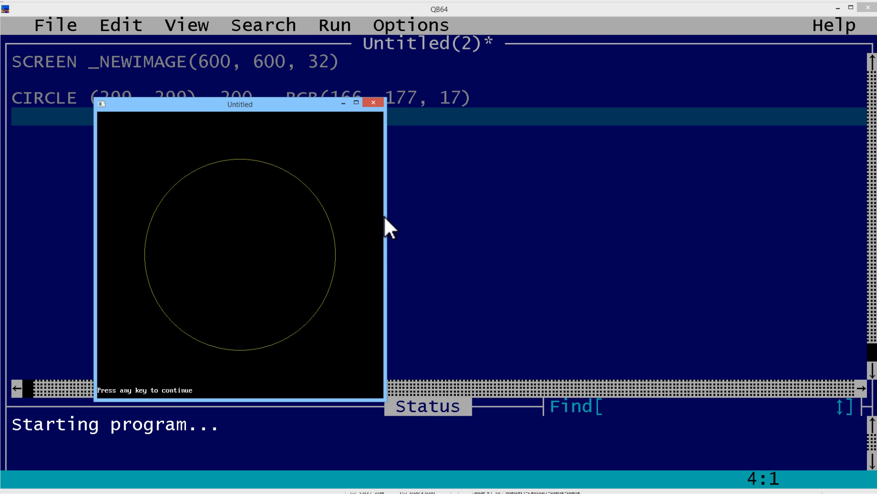
Close the output and add PAINT (299,299), _RGB(166,177,17) to fill the circle
{"action": "key", "text": "enter"}
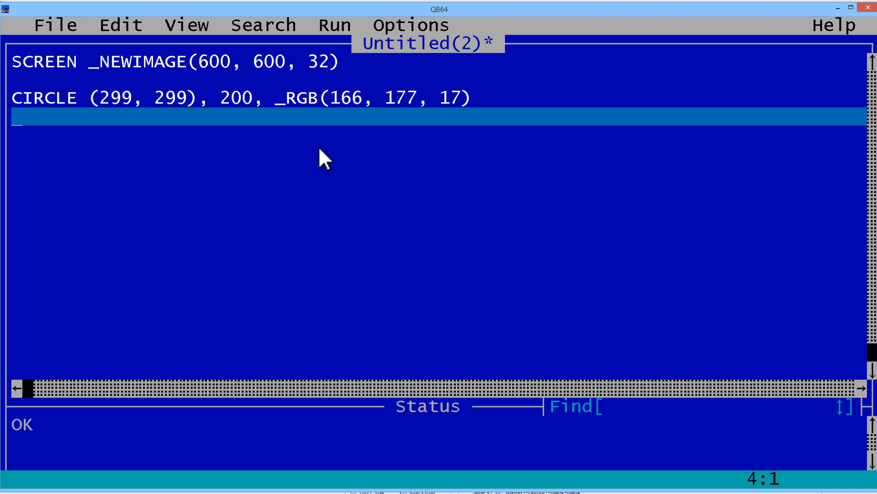
{"action": "type", "text": "Paint"}
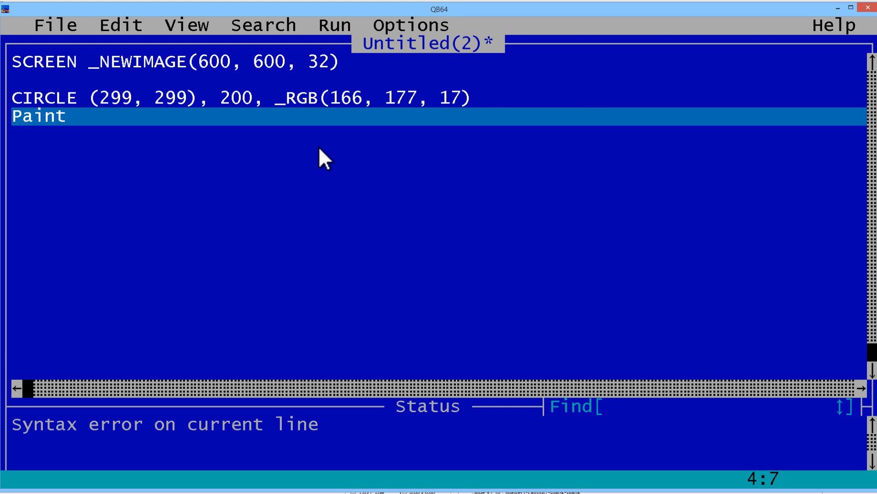
{"action": "type", "text": "(299"}
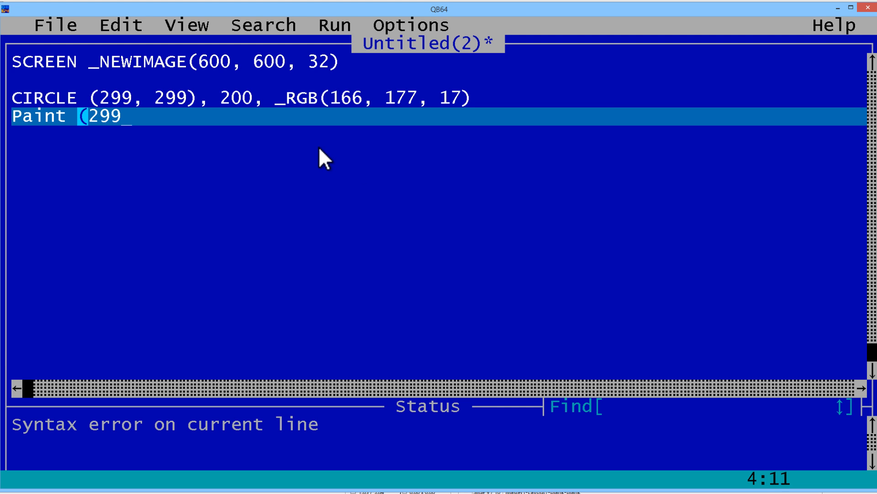
{"action": "type", "text": ",299), _"}
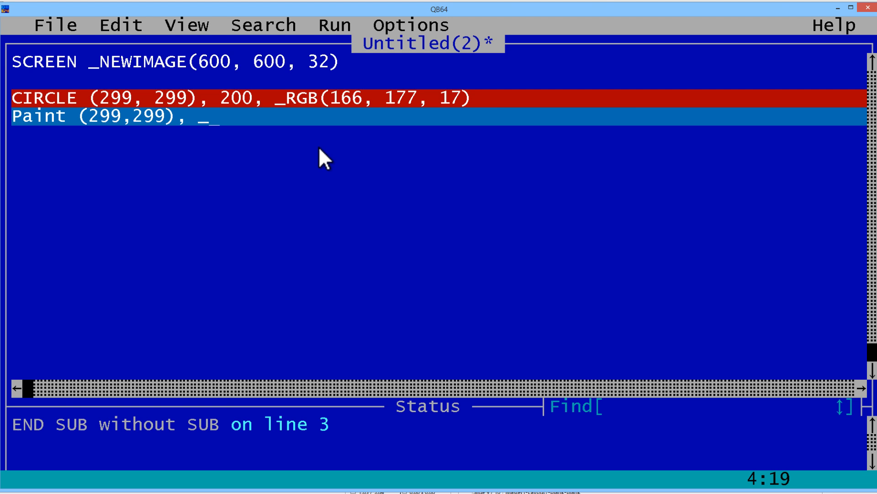
{"action": "type", "text": "RGB(166"}
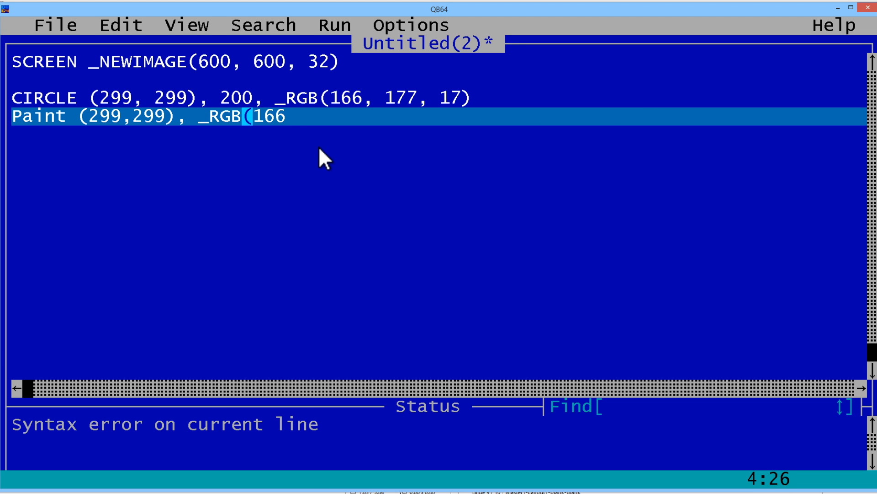
{"action": "type", "text": ",177"}
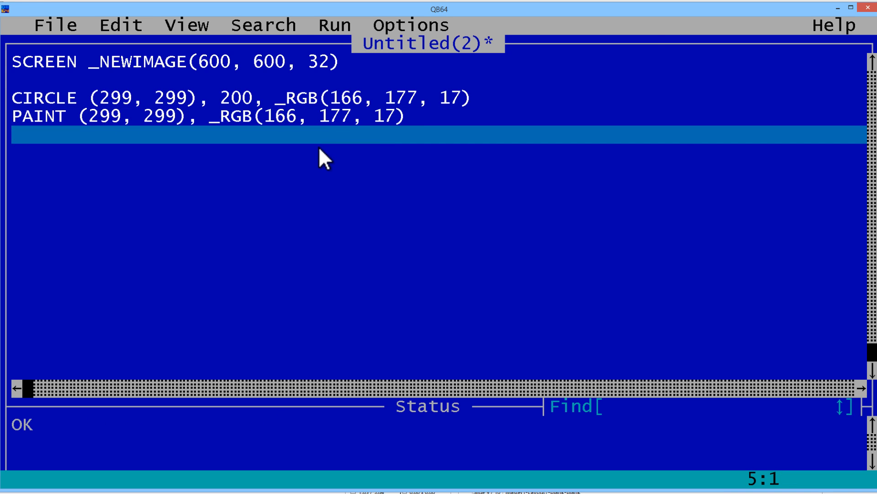
{"action": "left_click", "coordinate": [334, 25]}
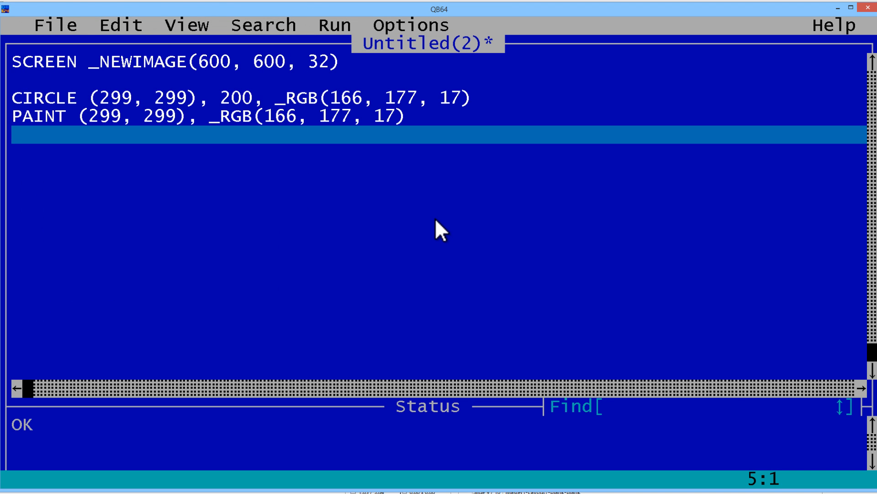
Add the smile line Circle (299,349), 100, _RGB(0,0,0), 1, 2
{"action": "type", "text": "C"}
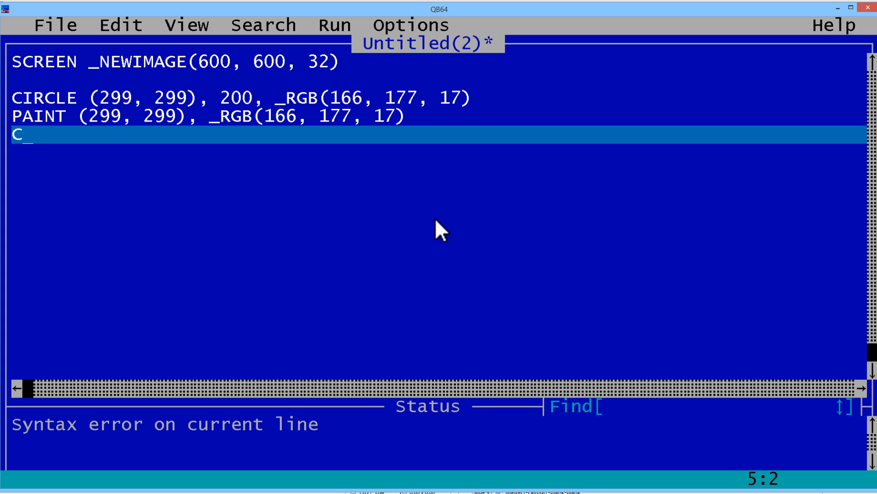
{"action": "type", "text": "ircle("}
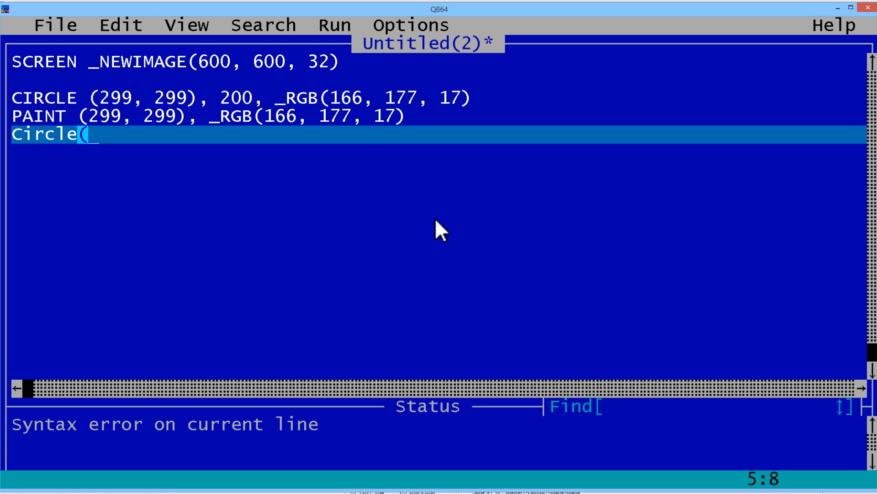
{"action": "type", "text": "2"}
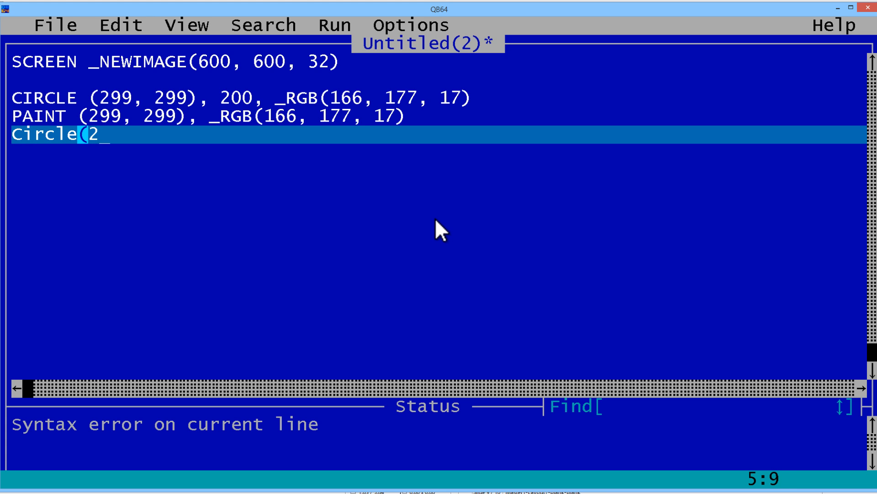
{"action": "type", "text": "99,349"}
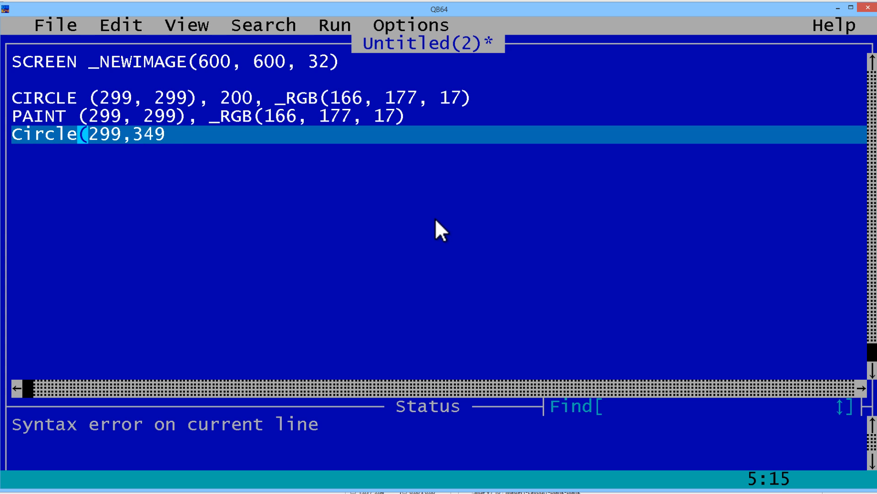
{"action": "type", "text": "),100"}
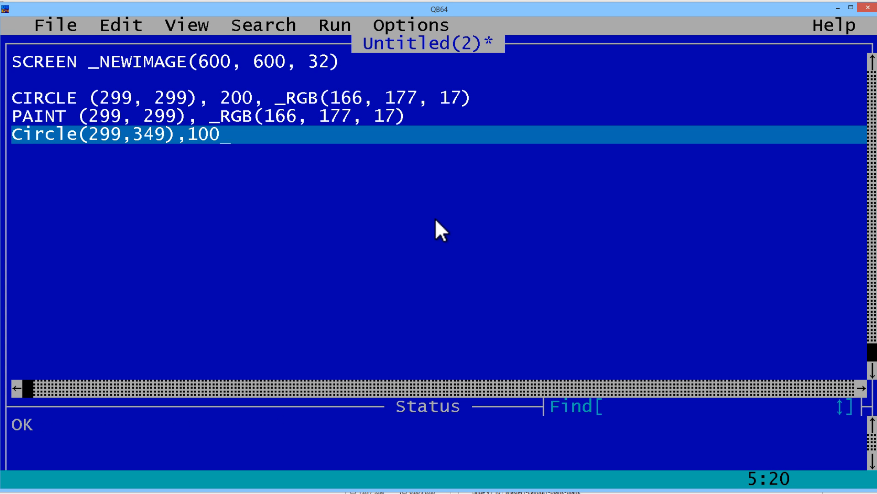
{"action": "type", "text": ","}
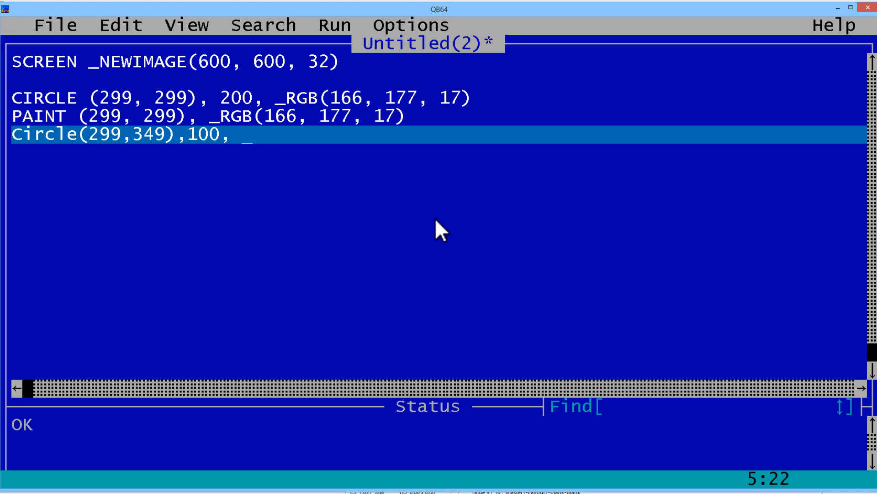
{"action": "type", "text": "_RGB"}
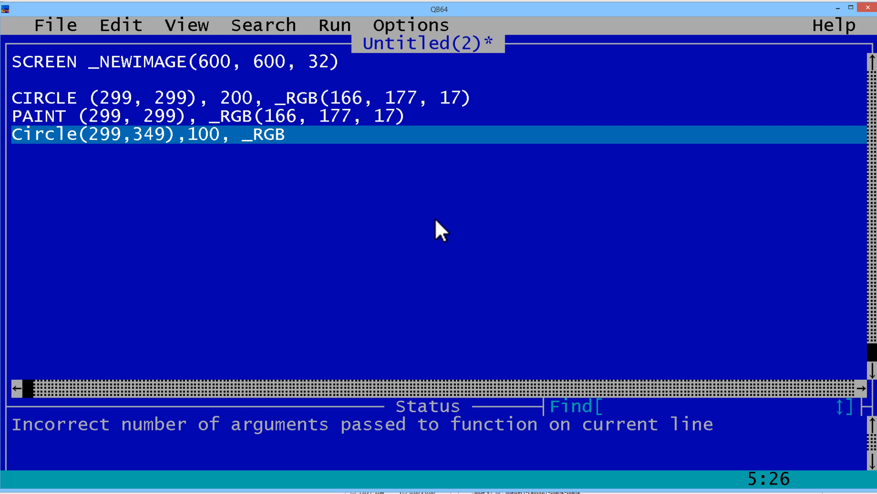
{"action": "type", "text": "(0,0,0"}
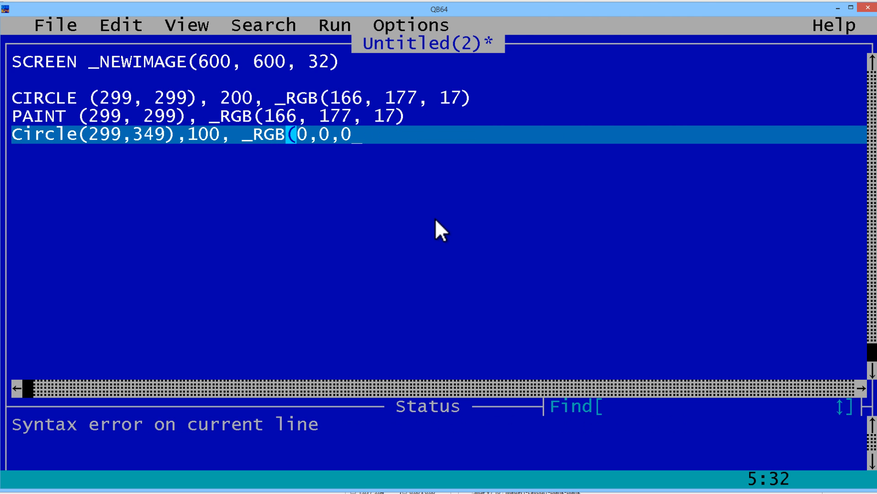
{"action": "type", "text": "),"}
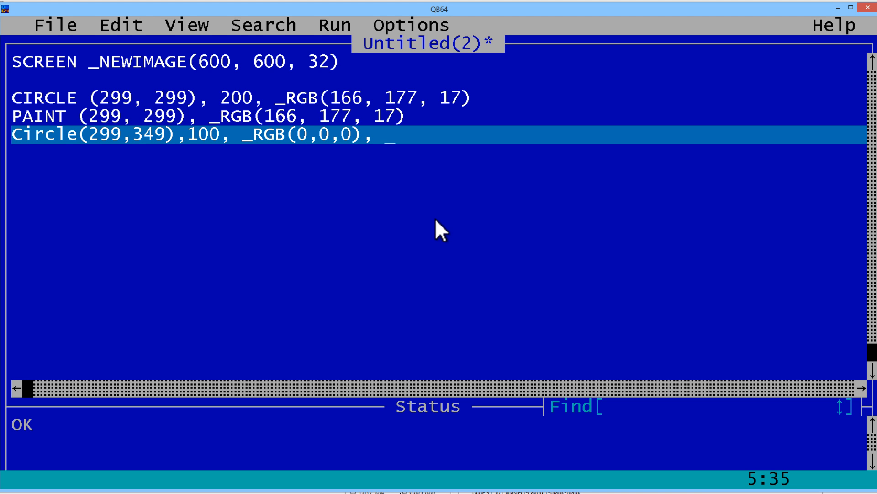
{"action": "type", "text": "1"}
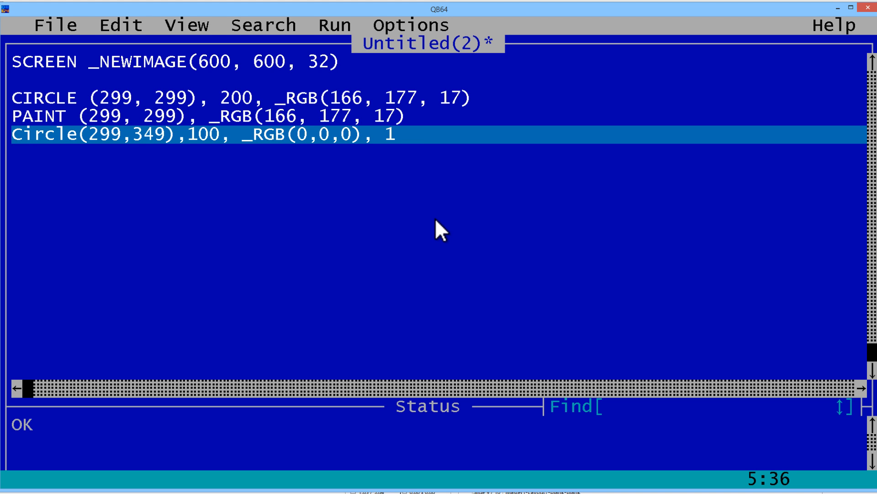
{"action": "type", "text": ",2"}
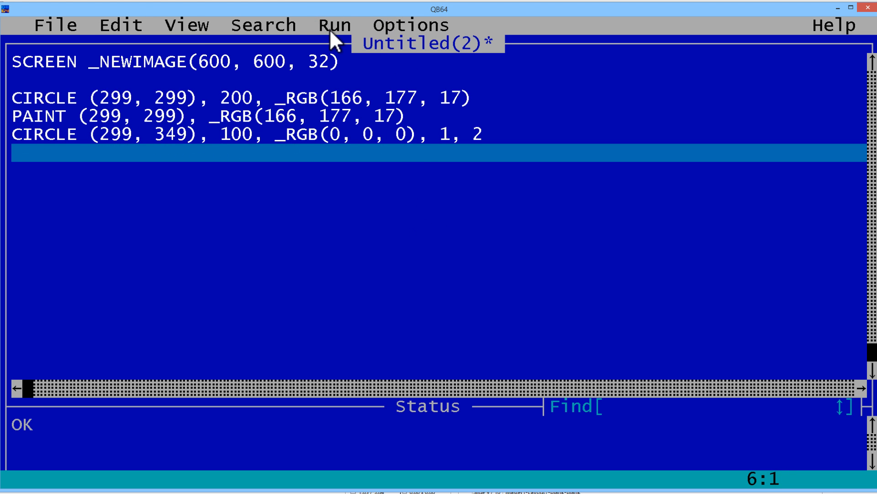
Run the program to check the smile, then remove the 1, 2 arc arguments
{"action": "left_click", "coordinate": [333, 25]}
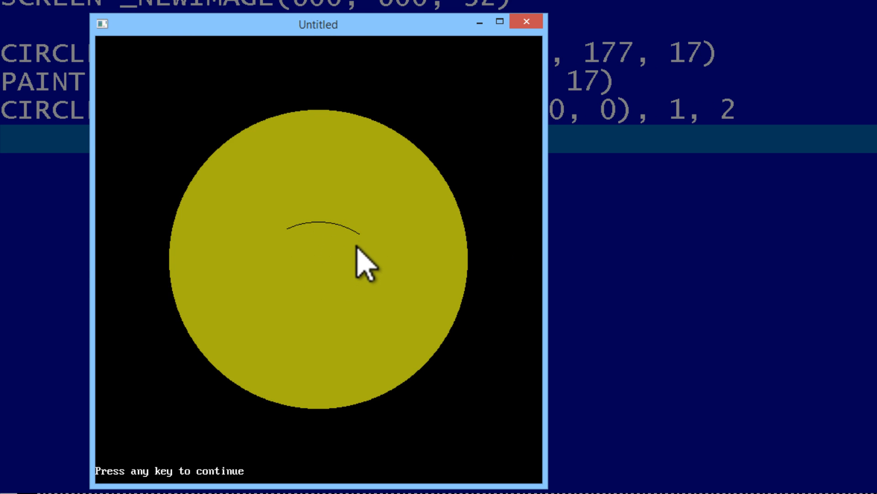
{"action": "mouse_move", "coordinate": [294, 252]}
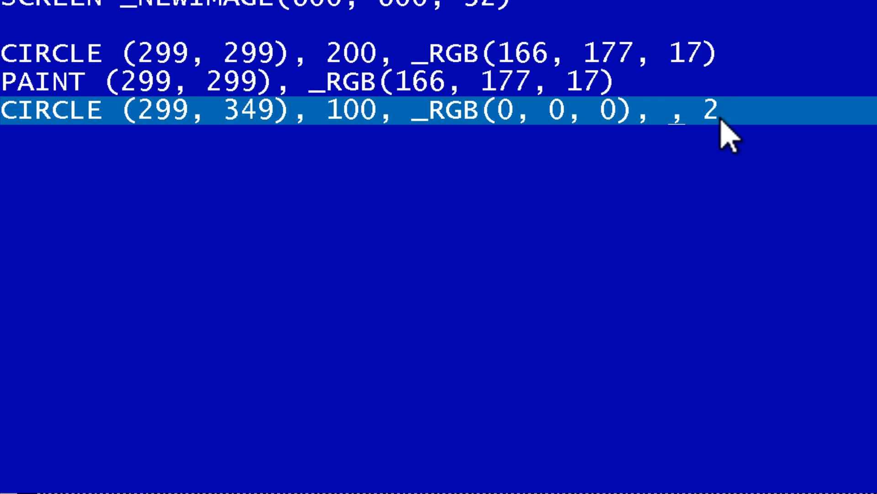
{"action": "type", "text": "0, 1"}
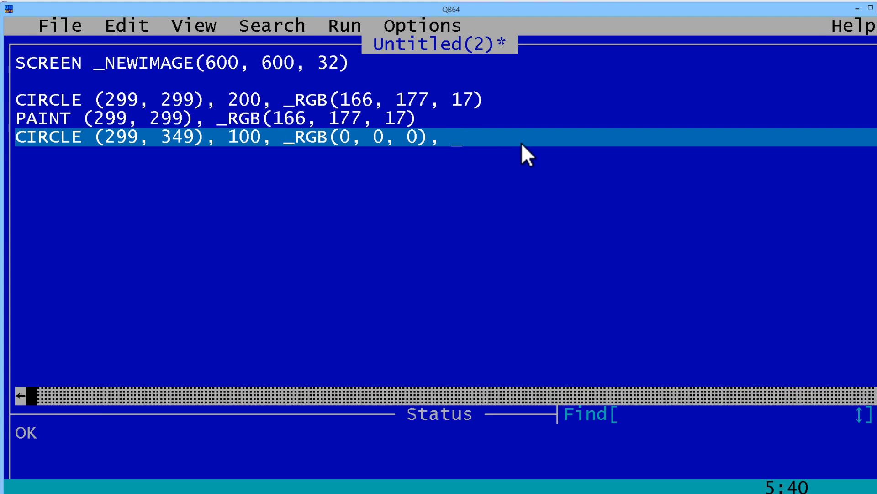
Append arc angles 3.3, 6.13 to the smile CIRCLE line and run the preview
{"action": "type", "text": "3"}
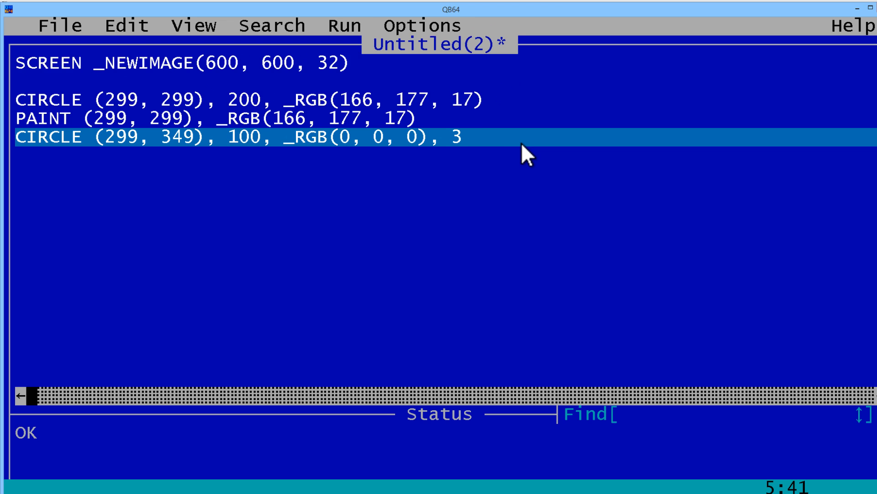
{"action": "type", "text": ".3"}
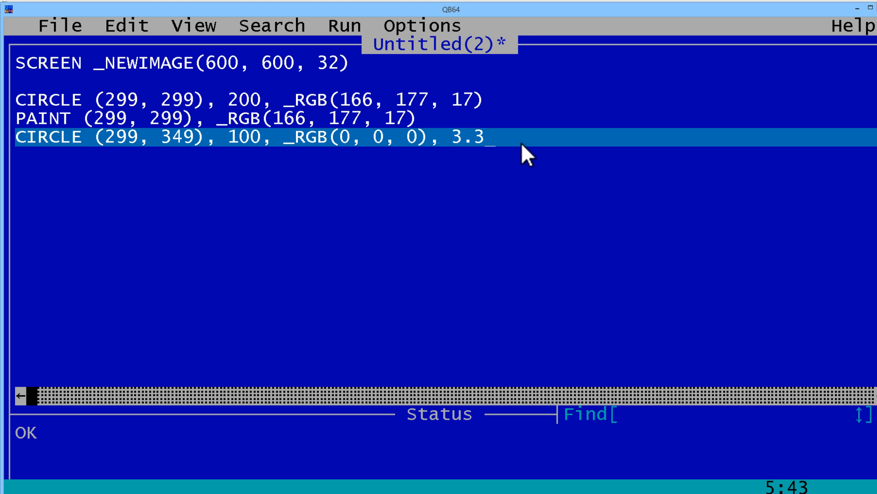
{"action": "type", "text": ", 6.13"}
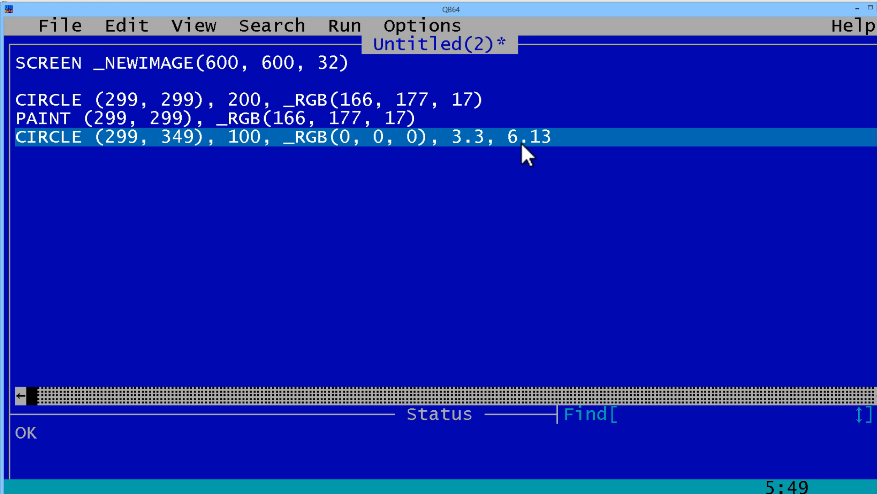
{"action": "left_click", "coordinate": [344, 26]}
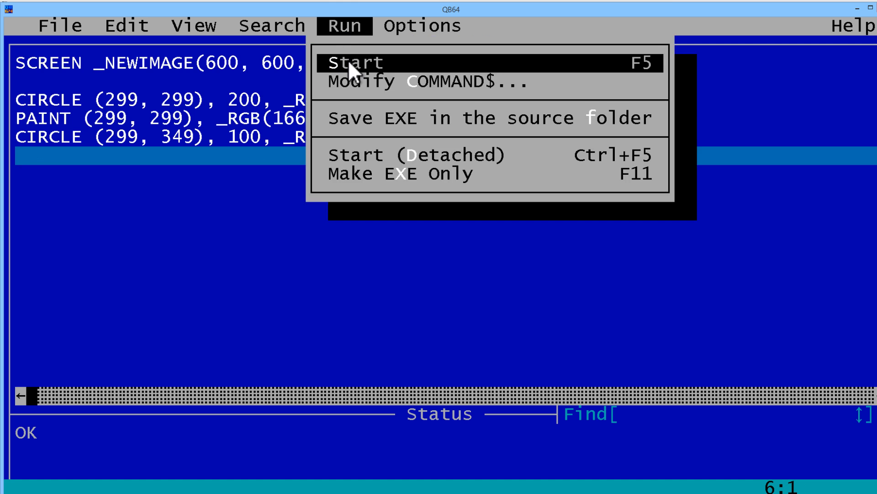
{"action": "left_click", "coordinate": [355, 62]}
{"action": "type", "text": "Circle (1"}
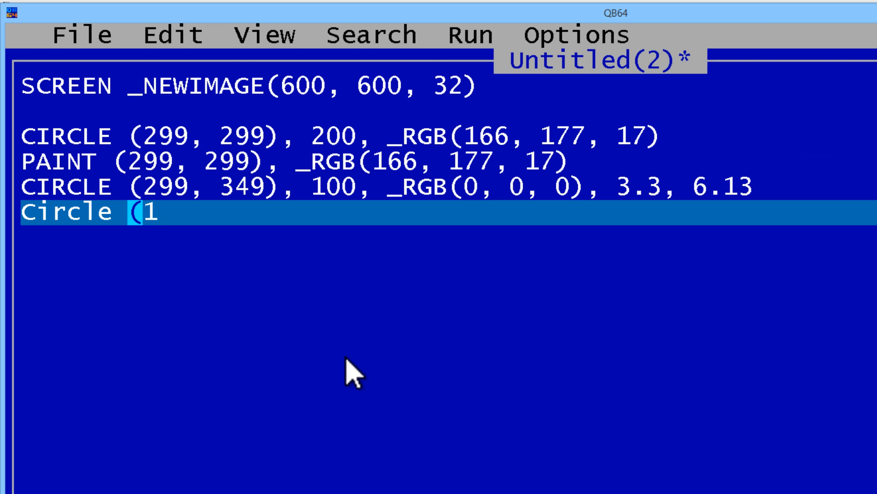
Add CIRCLE (199, 339), 25, _RGB(0, 0, 0), 3.3, 6.2 and run to view the dimple
{"action": "type", "text": "99,"}
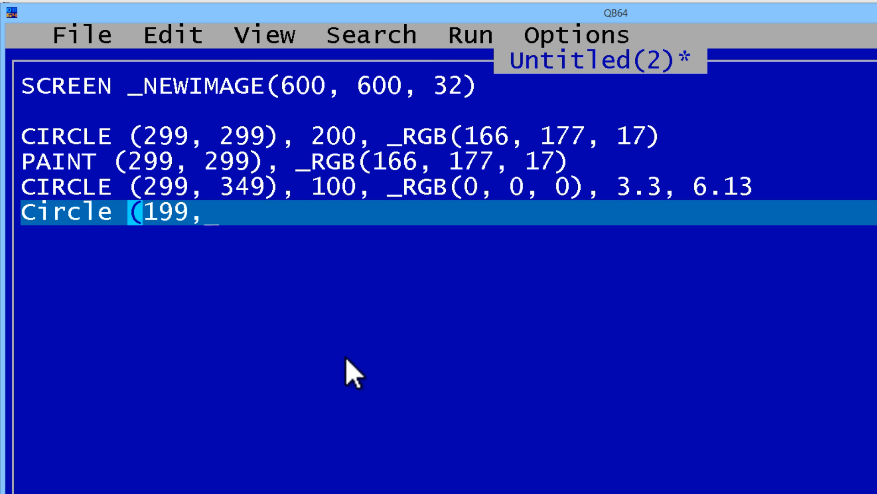
{"action": "type", "text": "33"}
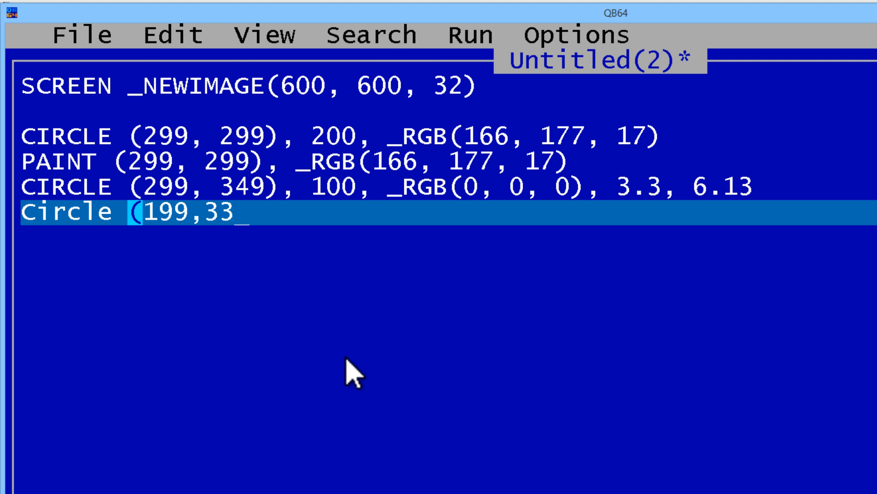
{"action": "type", "text": "9)"}
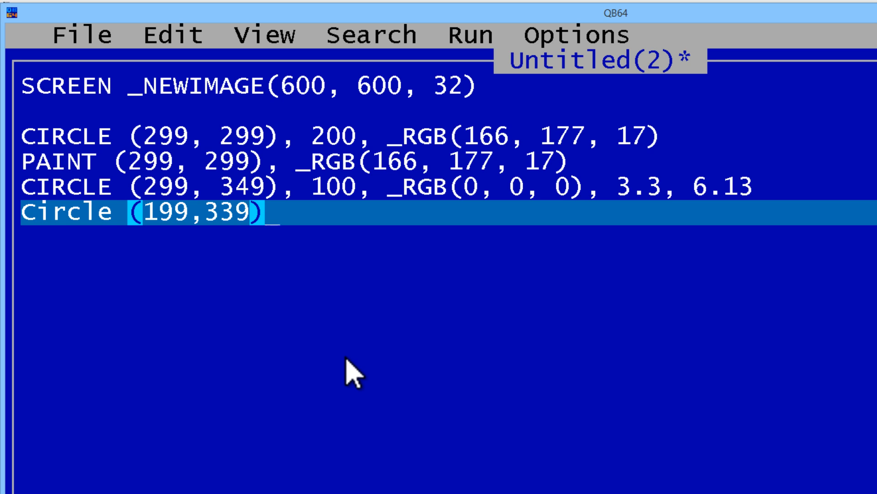
{"action": "type", "text": ", 25"}
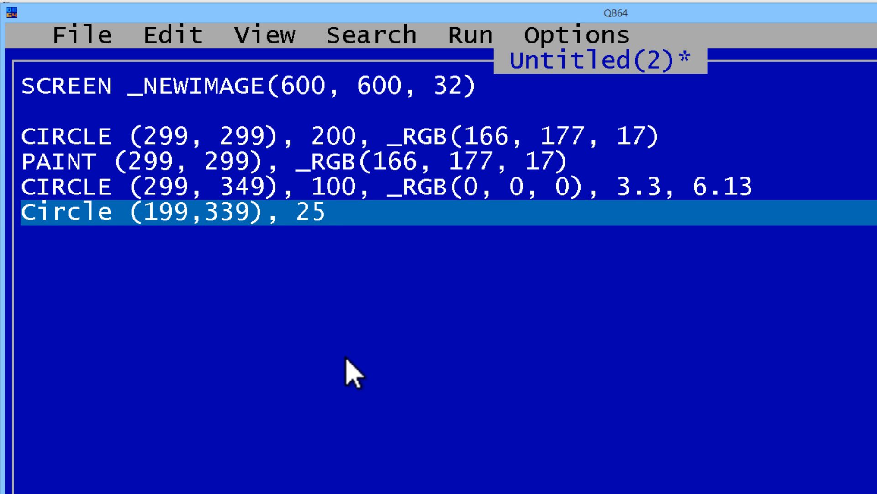
{"action": "type", "text": ","}
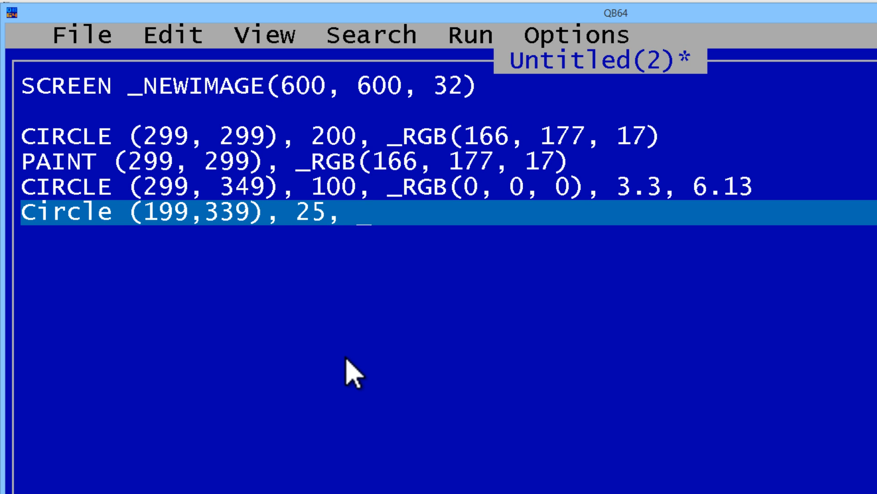
{"action": "type", "text": "RGB(0"}
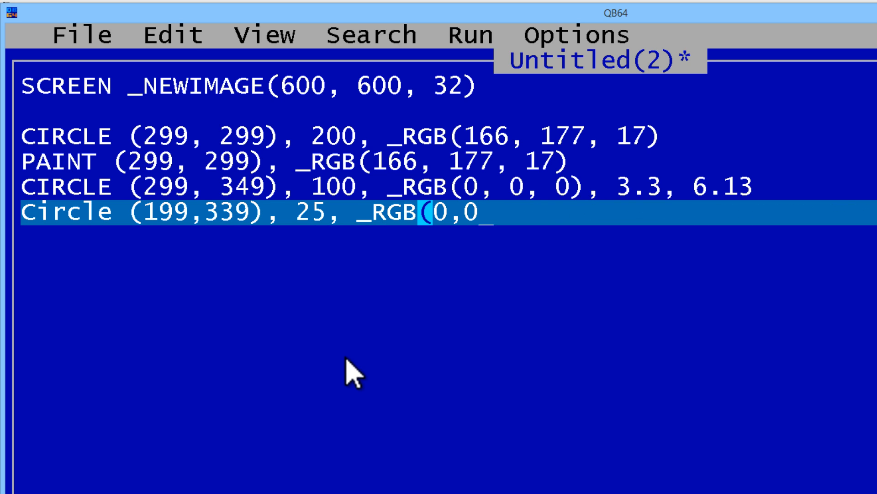
{"action": "type", "text": ",0) ,"}
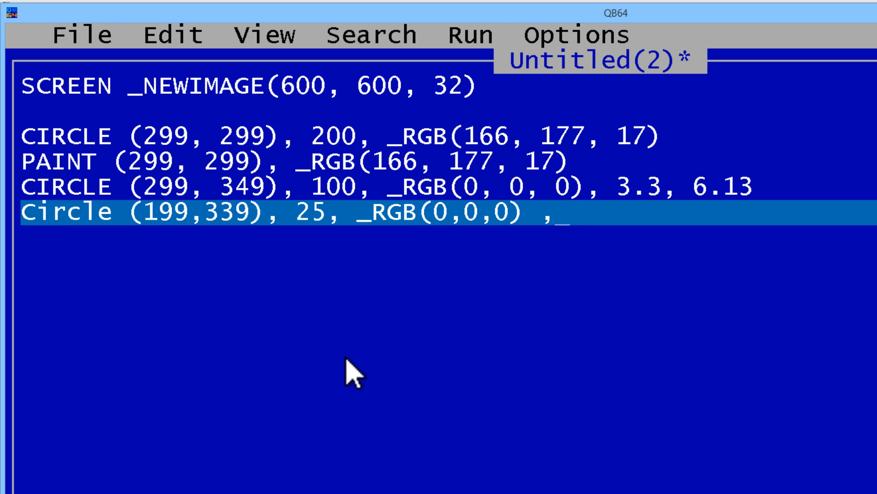
{"action": "type", "text": "3.3"}
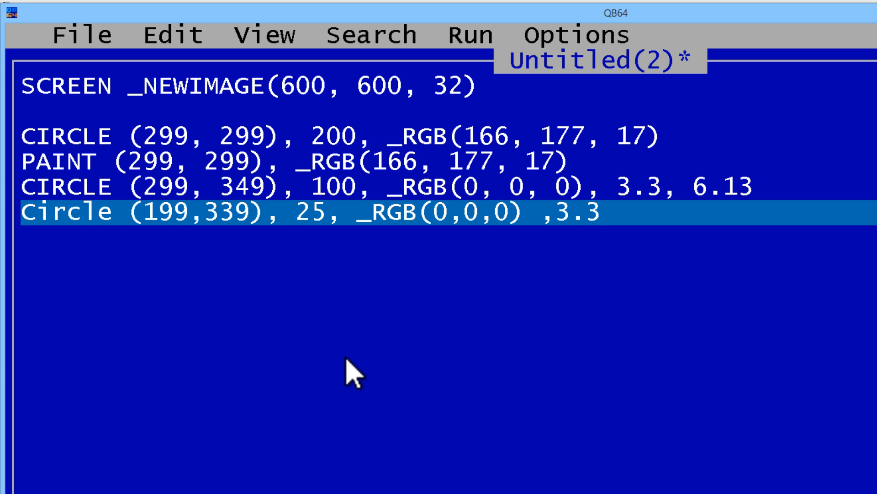
{"action": "type", "text": "6.2"}
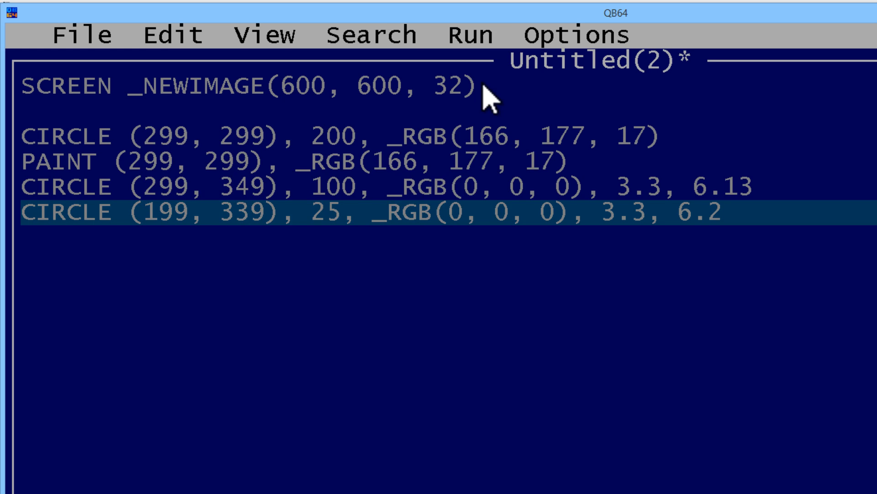
{"action": "left_click", "coordinate": [467, 35]}
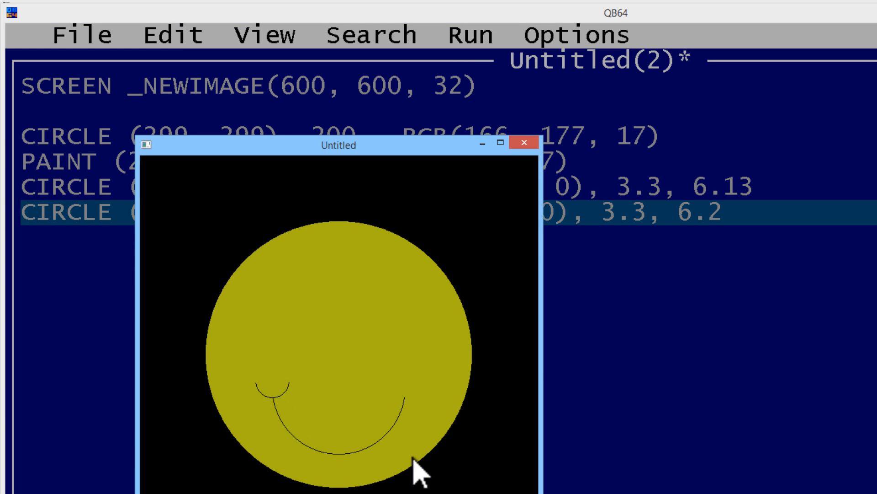
{"action": "mouse_move", "coordinate": [521, 145]}
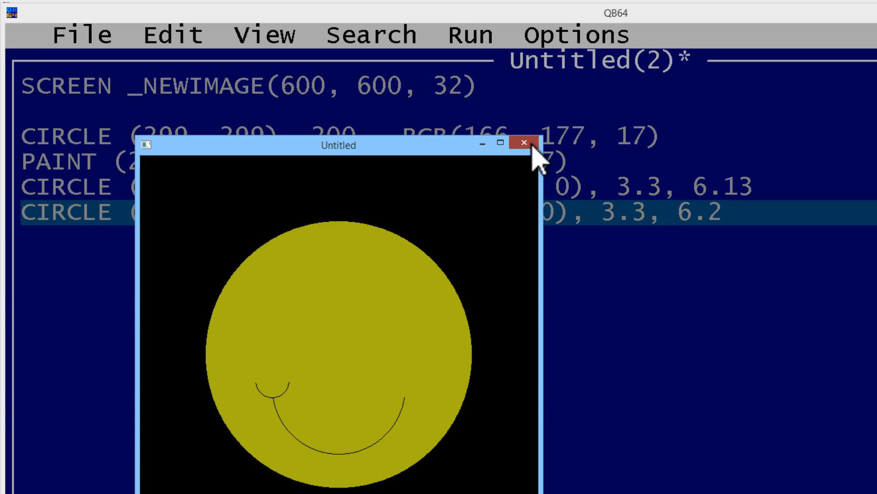
Close the output window and type CIRCLE (399, 339), 25, _RGB(0,0,0), 3.3, 6.2
{"action": "left_click", "coordinate": [537, 144]}
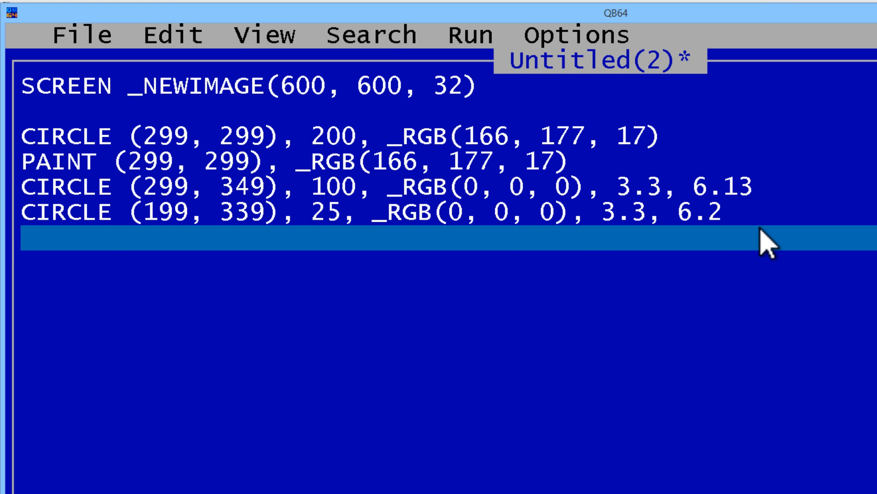
{"action": "type", "text": "Circle"}
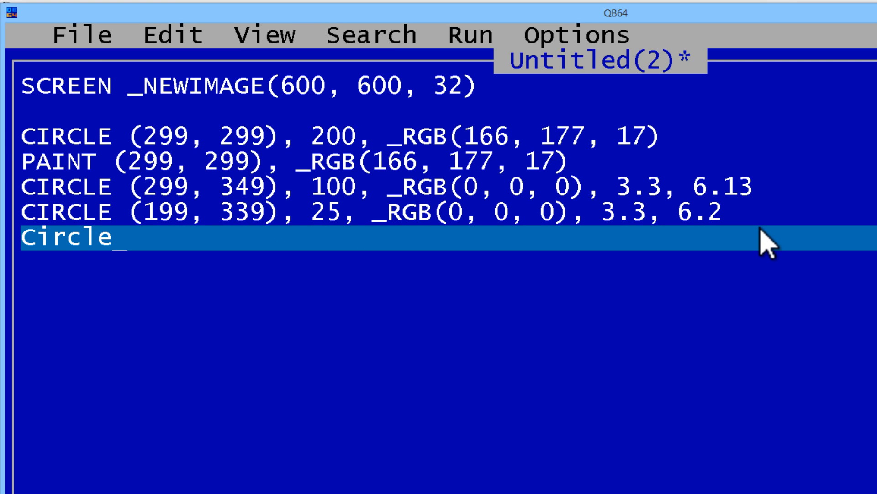
{"action": "type", "text": "("}
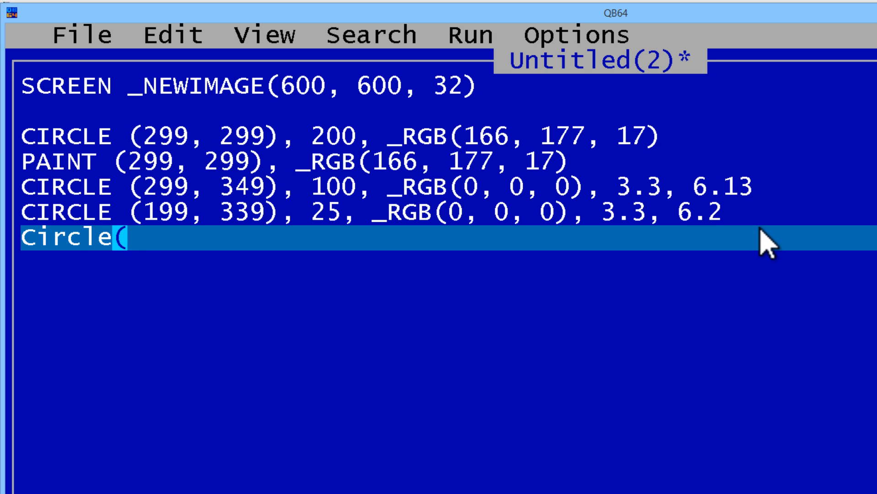
{"action": "type", "text": "399,"}
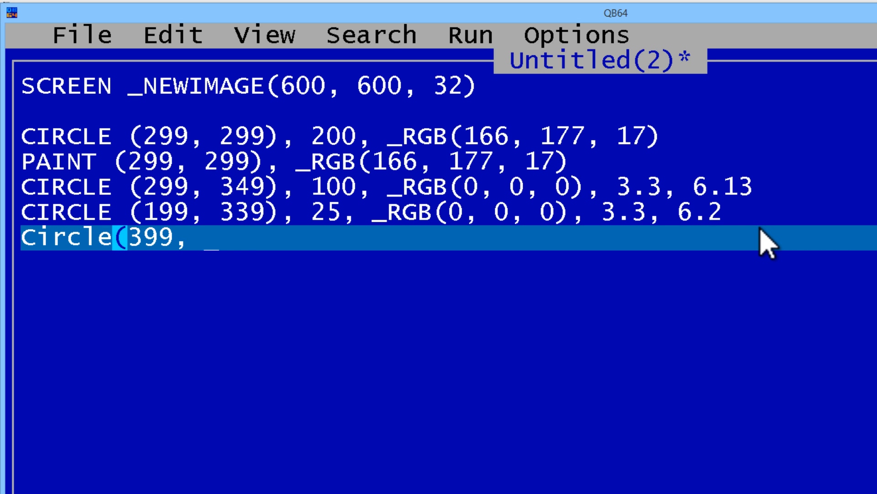
{"action": "type", "text": "339), 25"}
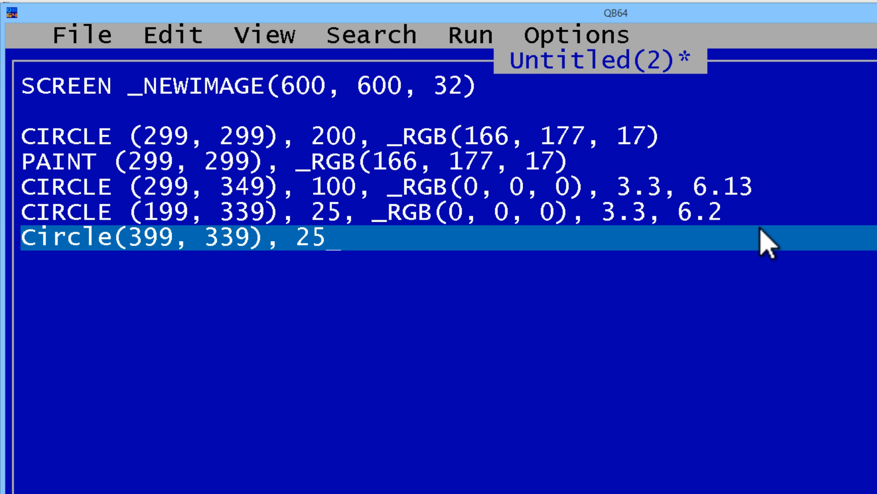
{"action": "type", "text": ", _RGB(0,0,0),"}
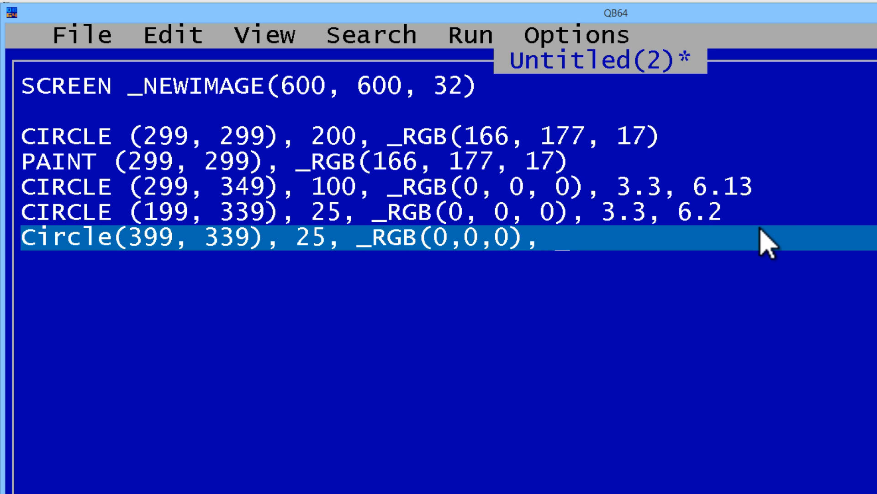
{"action": "type", "text": "3.3, 6.2"}
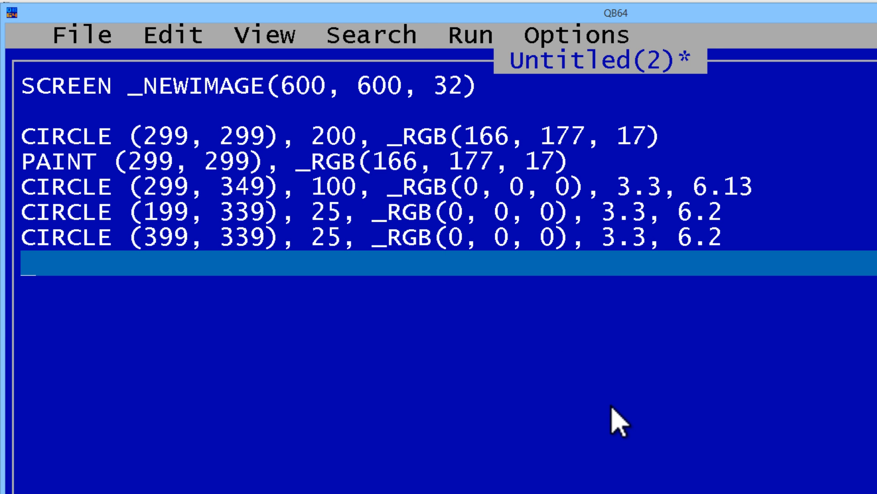
Add CIRCLE (199,219),30,_RGB(0,0,0) as the left eye outline
{"action": "type", "text": "Ci"}
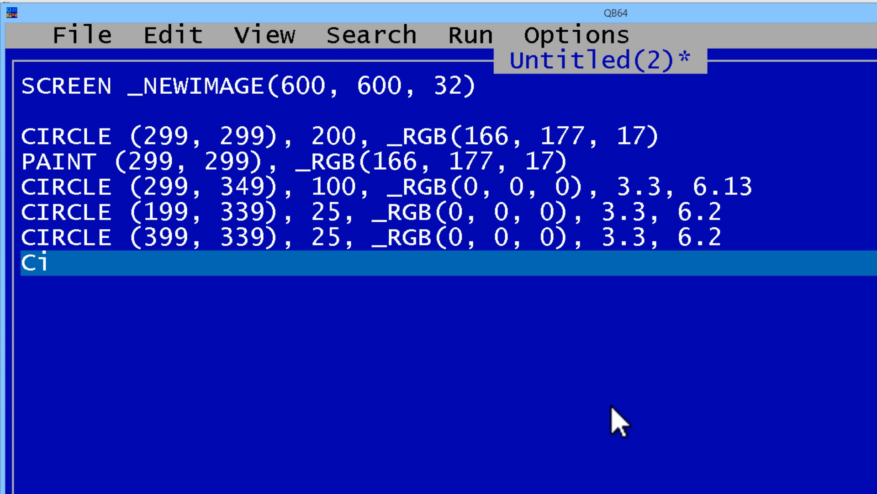
{"action": "type", "text": "rcle(1"}
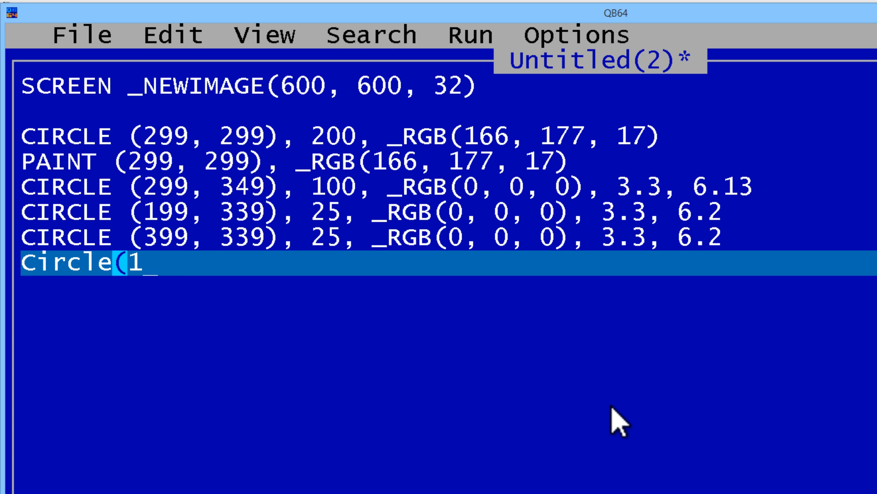
{"action": "type", "text": "99,219"}
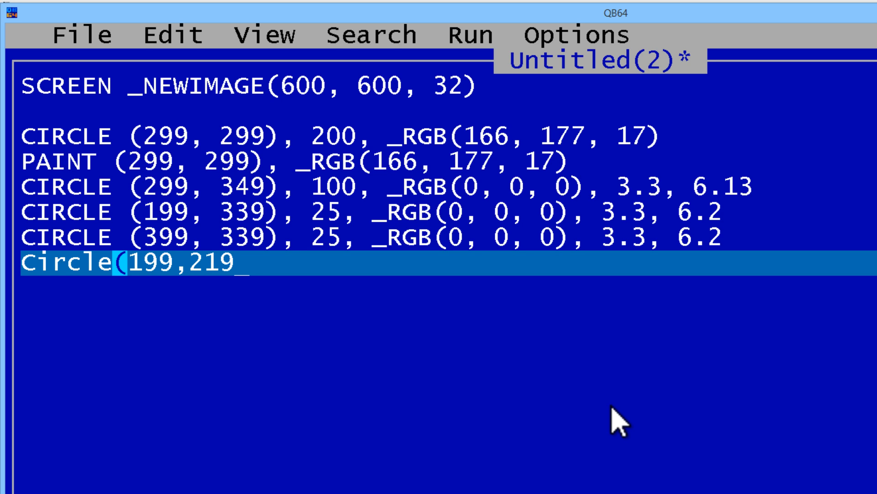
{"action": "type", "text": "), 30"}
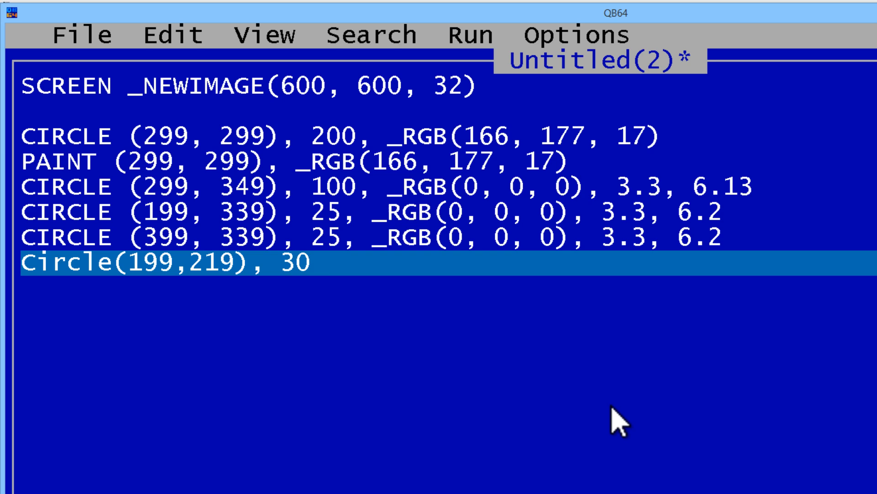
{"action": "type", "text": ", _R"}
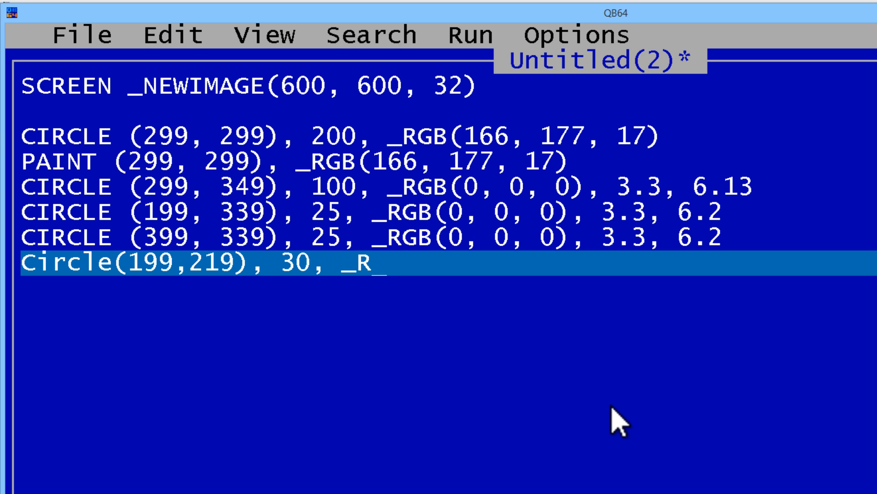
{"action": "type", "text": "("}
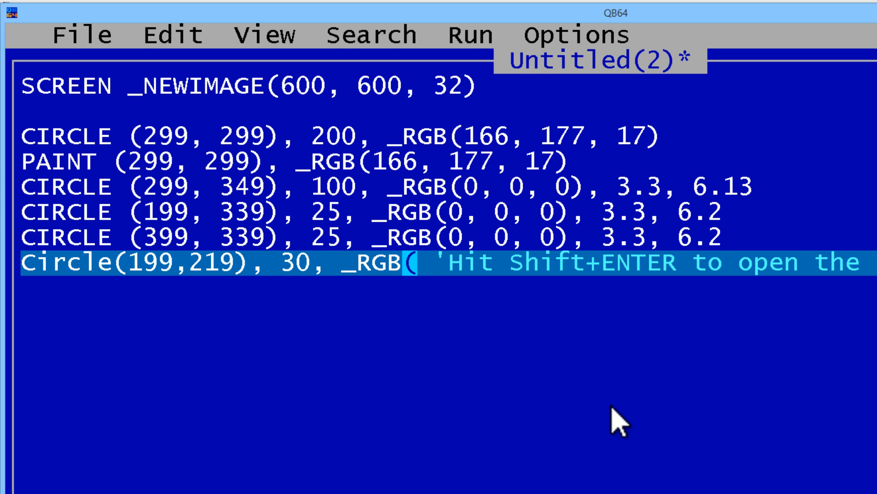
{"action": "type", "text": "0,0,0"}
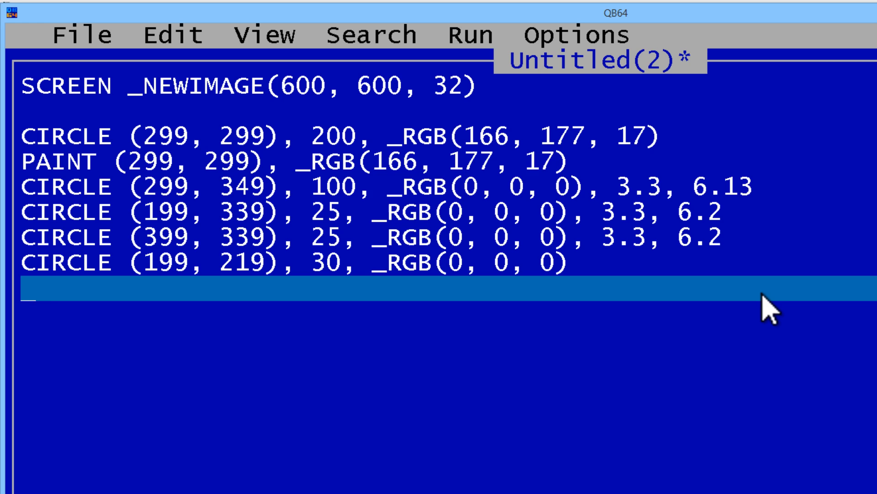
Fill the left eye with PAINT (199,219),_RGB(0,0,0) and run the program
{"action": "type", "text": "Paint"}
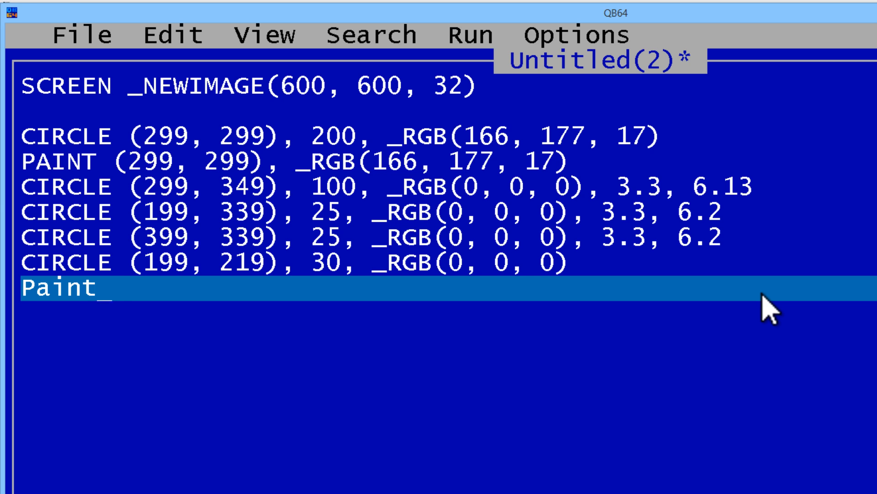
{"action": "type", "text": "(199,"}
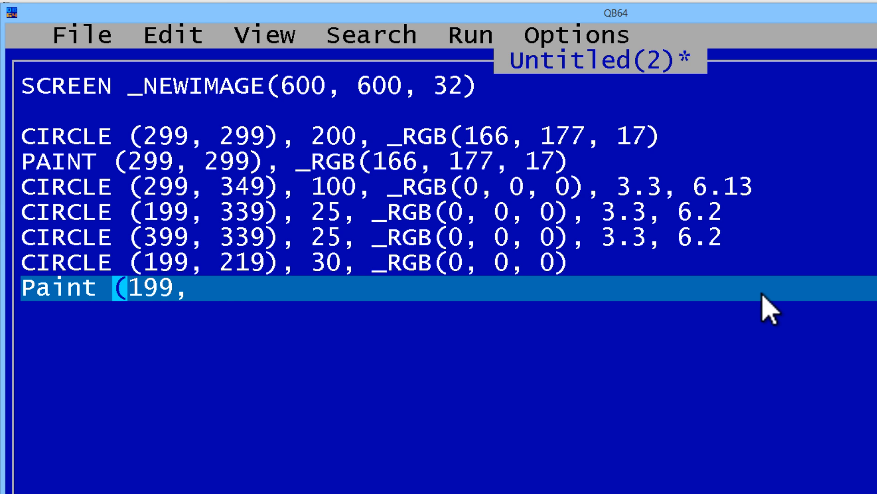
{"action": "type", "text": "219),"}
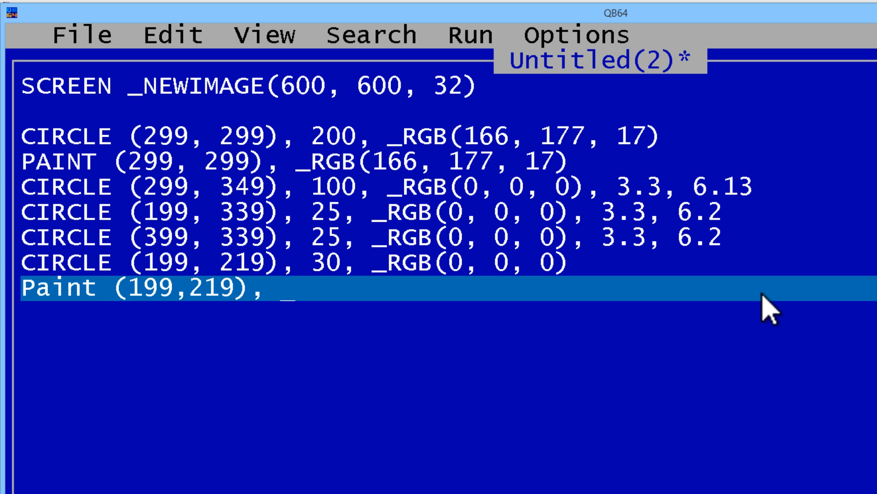
{"action": "type", "text": "_R"}
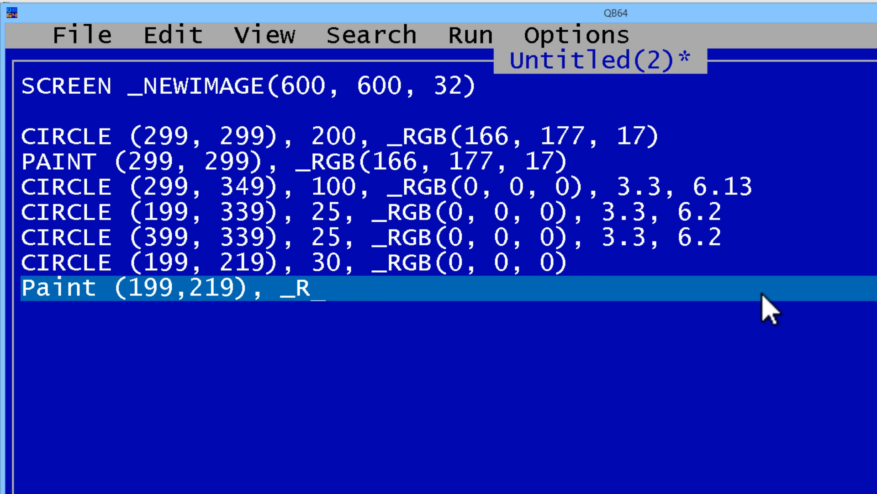
{"action": "type", "text": "(0,0,0"}
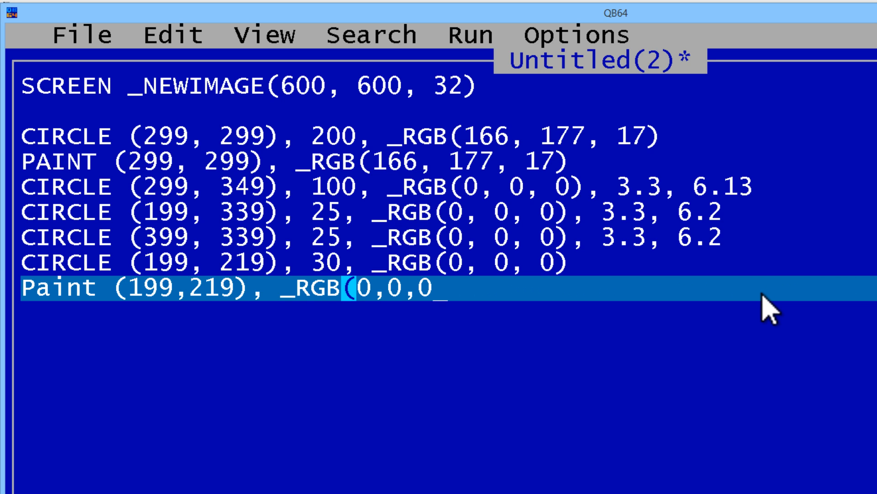
{"action": "left_click", "coordinate": [462, 35]}
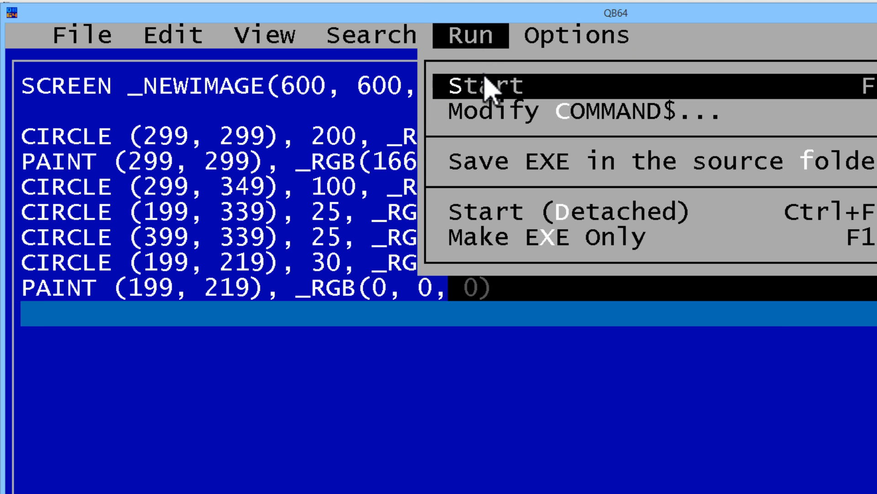
{"action": "left_click", "coordinate": [471, 85]}
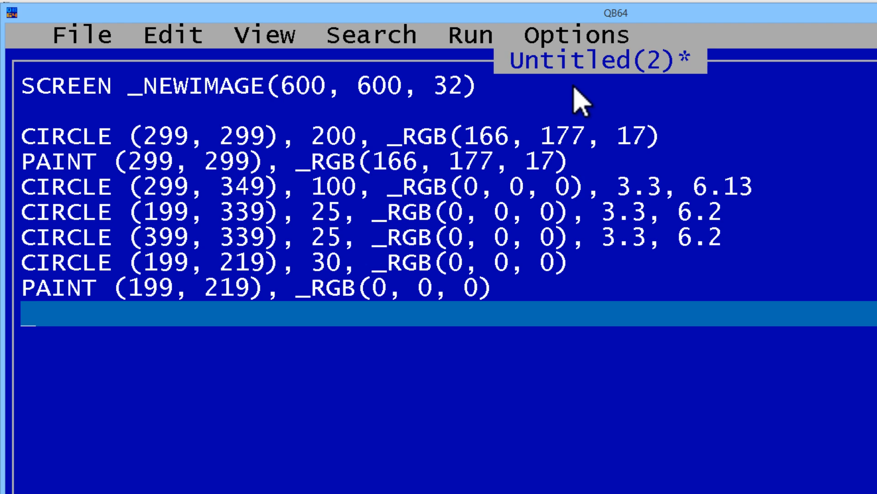
Add CIRCLE (399,219),30,_RGB(0,0,0) for the right eye and run via Run > Start
{"action": "type", "text": "Cir"}
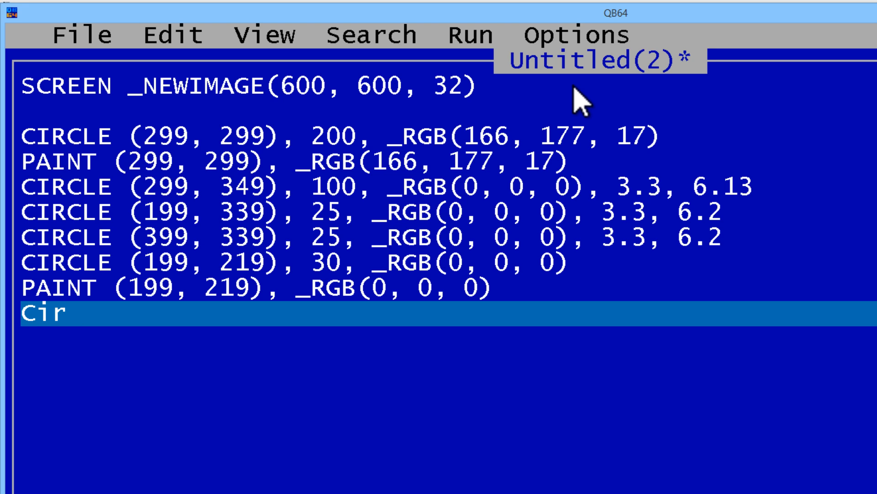
{"action": "type", "text": "cle("}
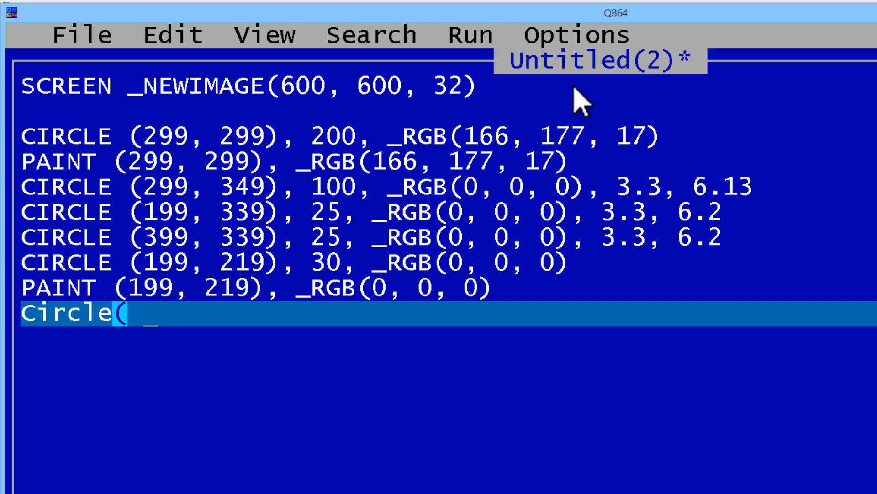
{"action": "type", "text": "399,2"}
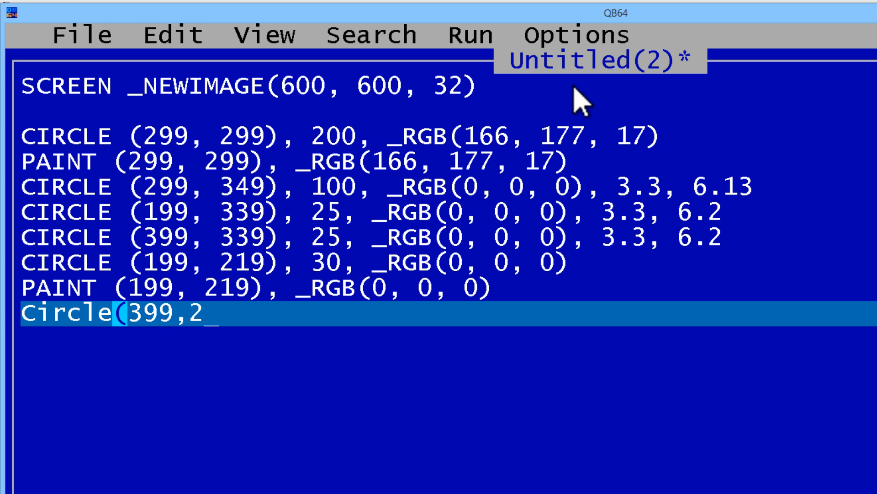
{"action": "type", "text": "19), 30"}
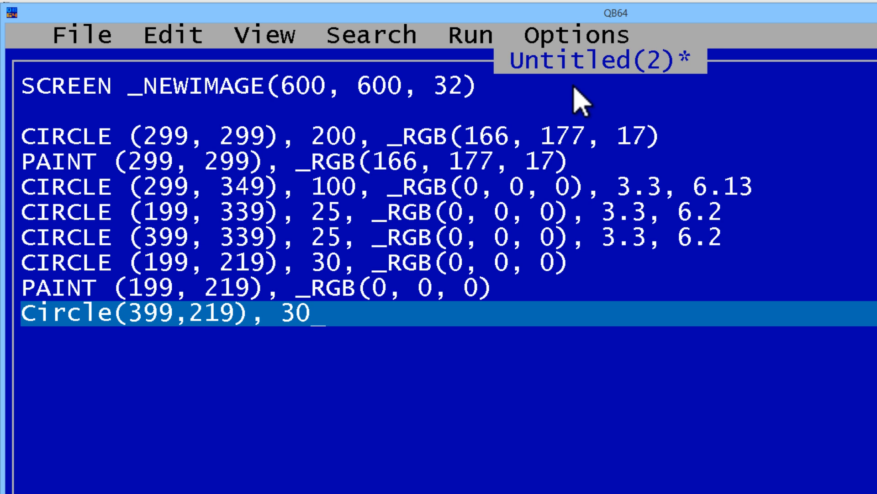
{"action": "type", "text": ","}
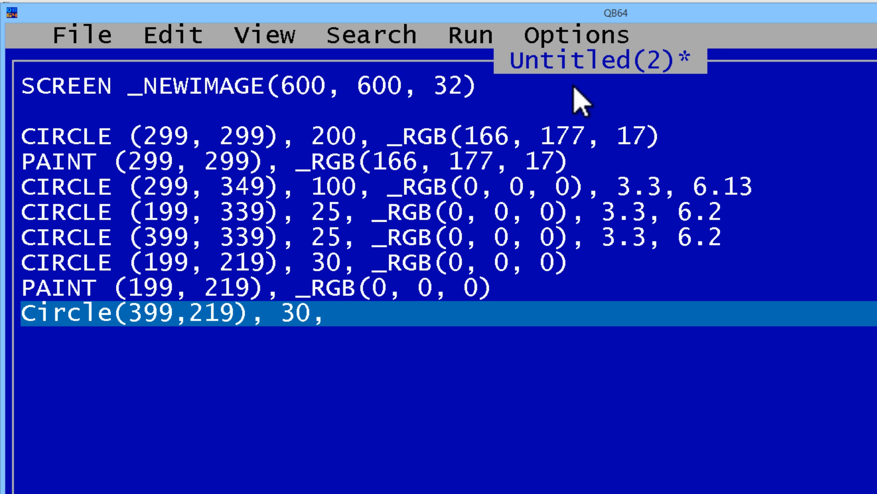
{"action": "type", "text": "_RGB("}
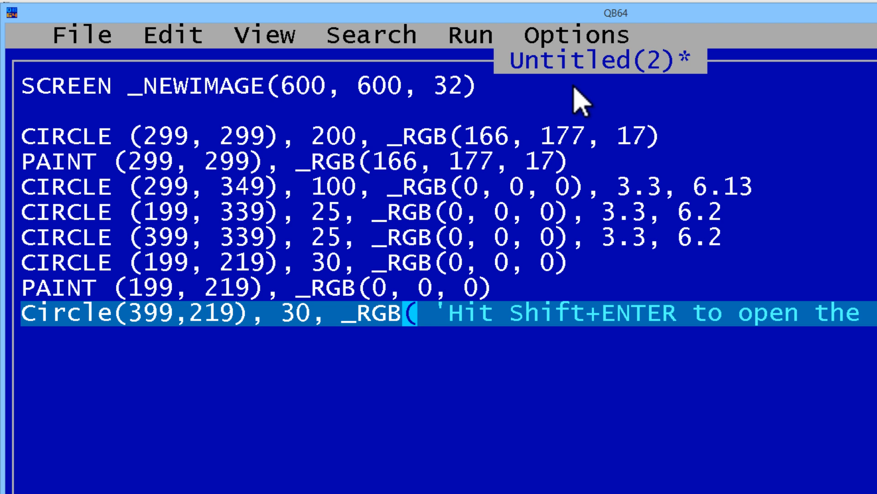
{"action": "type", "text": "0,0,0)"}
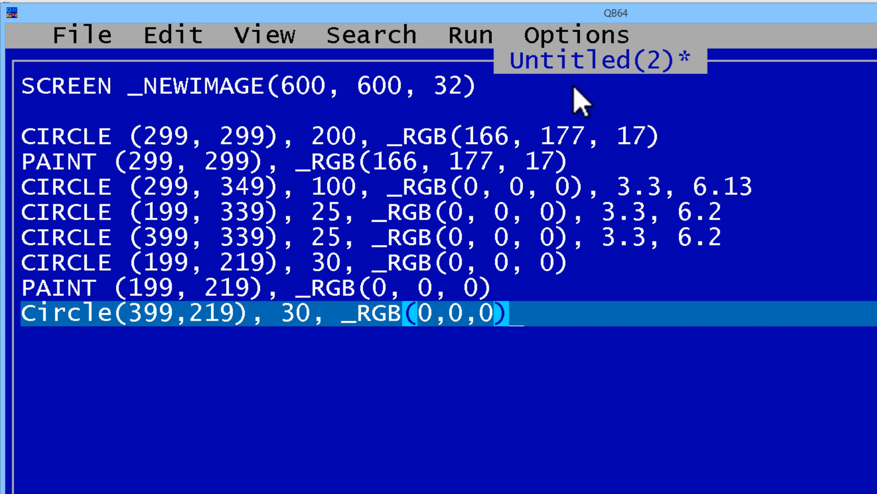
{"action": "left_click", "coordinate": [448, 36]}
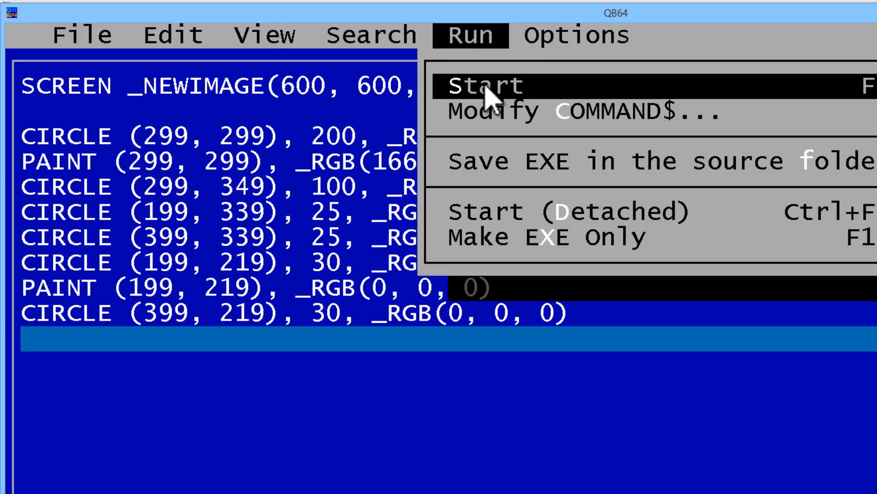
{"action": "left_click", "coordinate": [471, 86]}
{"action": "type", "text": "P"}
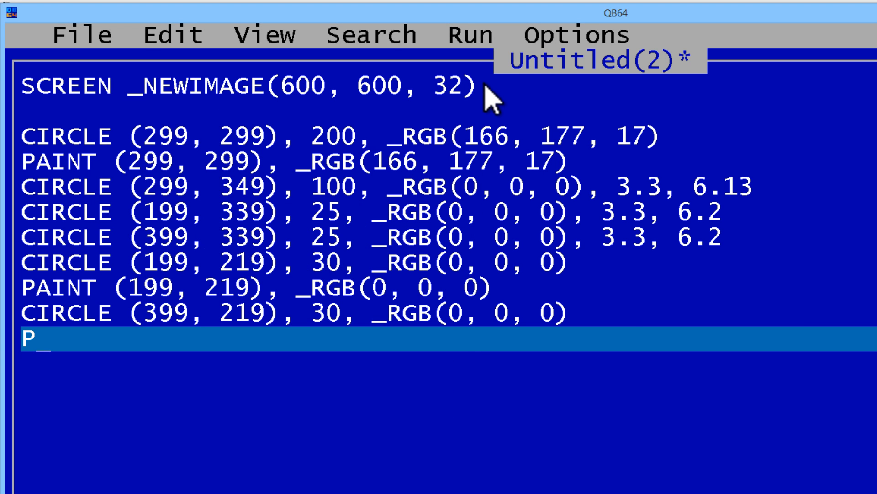
Add PAINT (399,219),_RGB(0,0,0) to fill the right eye and run with F5
{"action": "type", "text": "aint ("}
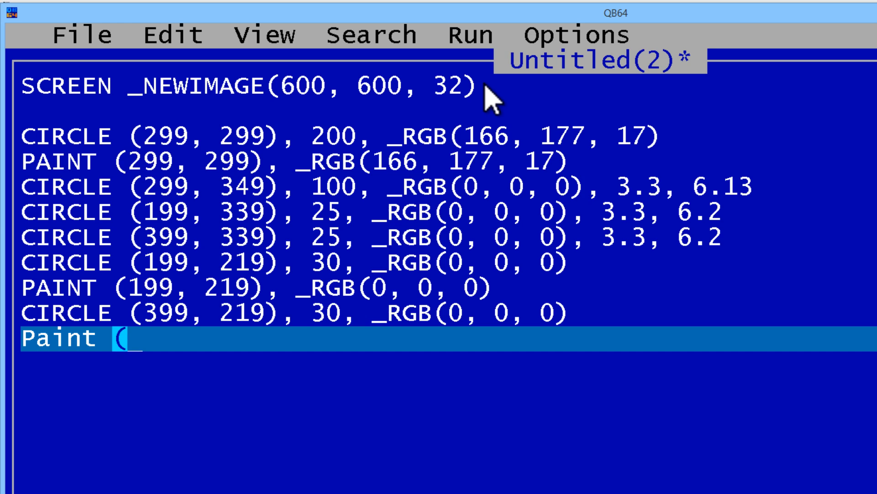
{"action": "type", "text": "399,"}
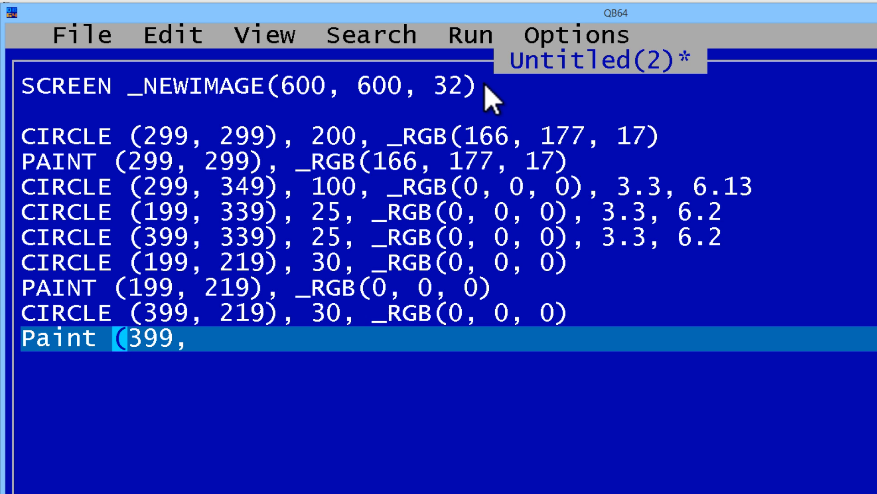
{"action": "type", "text": "219),"}
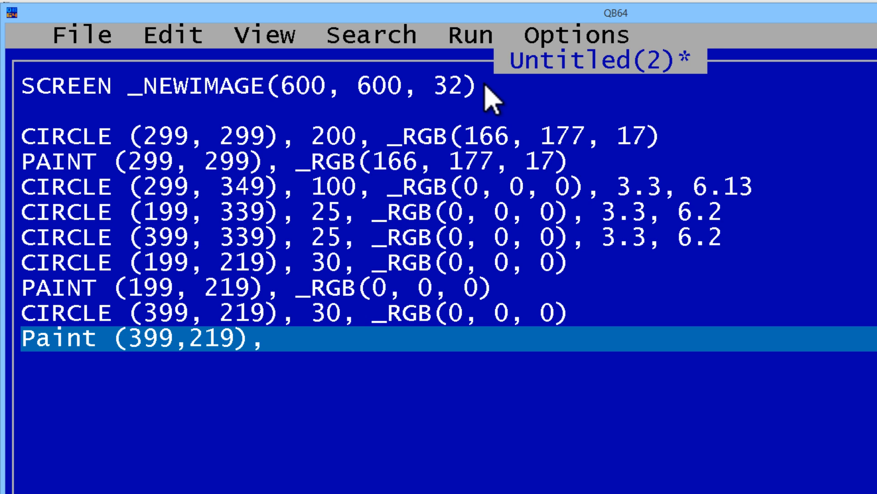
{"action": "type", "text": "_"}
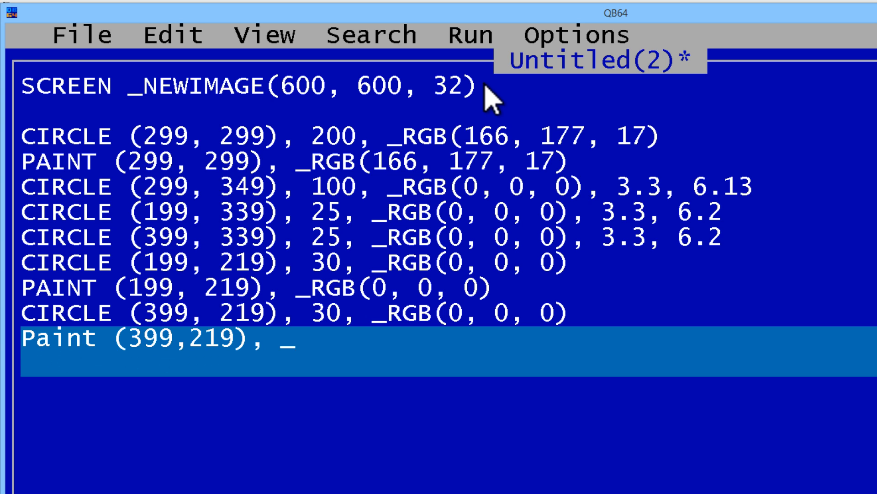
{"action": "type", "text": "RGB("}
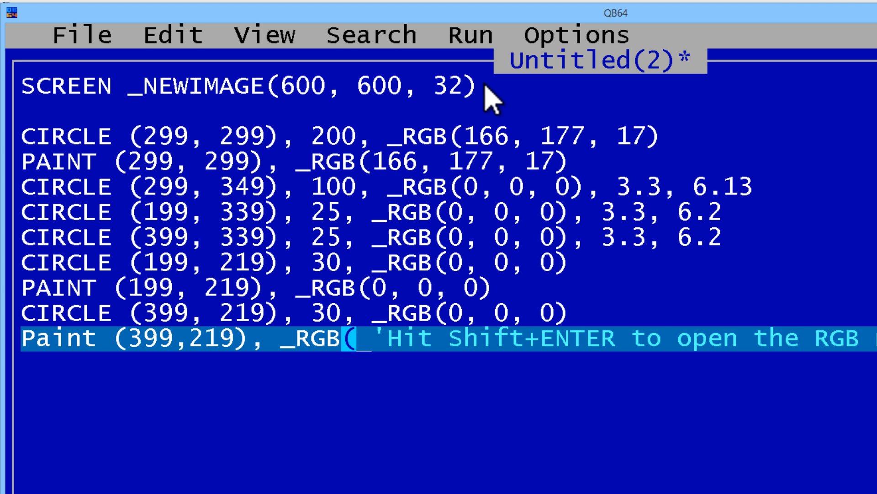
{"action": "type", "text": "0,0,0"}
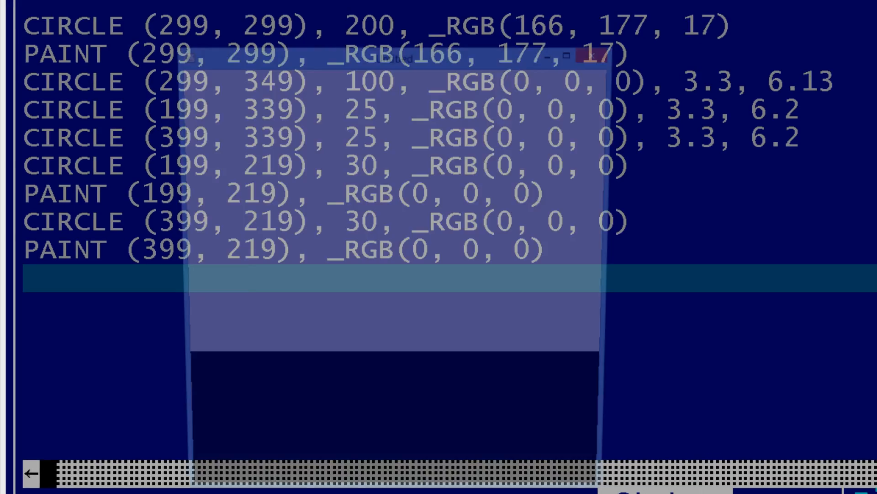
{"action": "key", "text": "F5"}
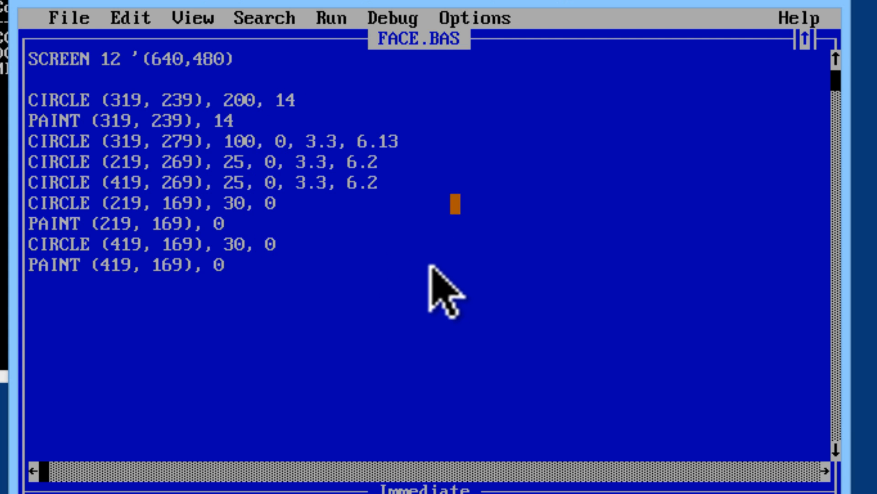
Run FACE.BAS in QBasic to start drawing the yellow face
{"action": "key", "text": "F5"}
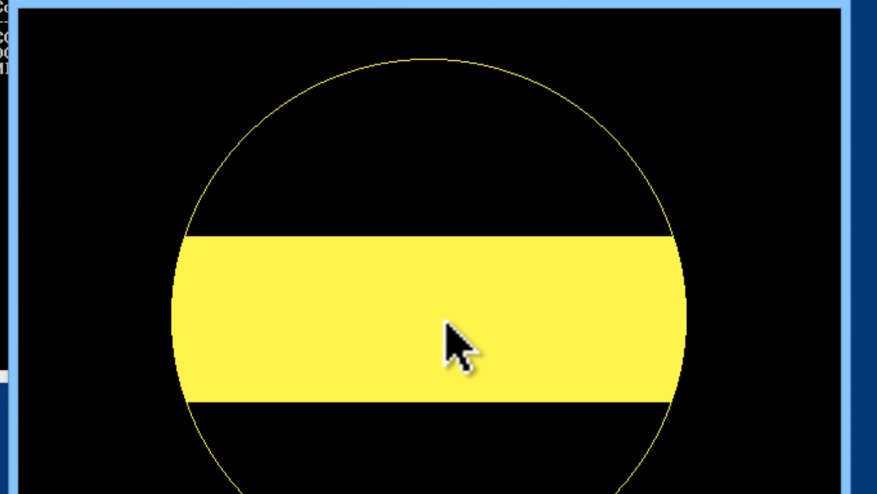